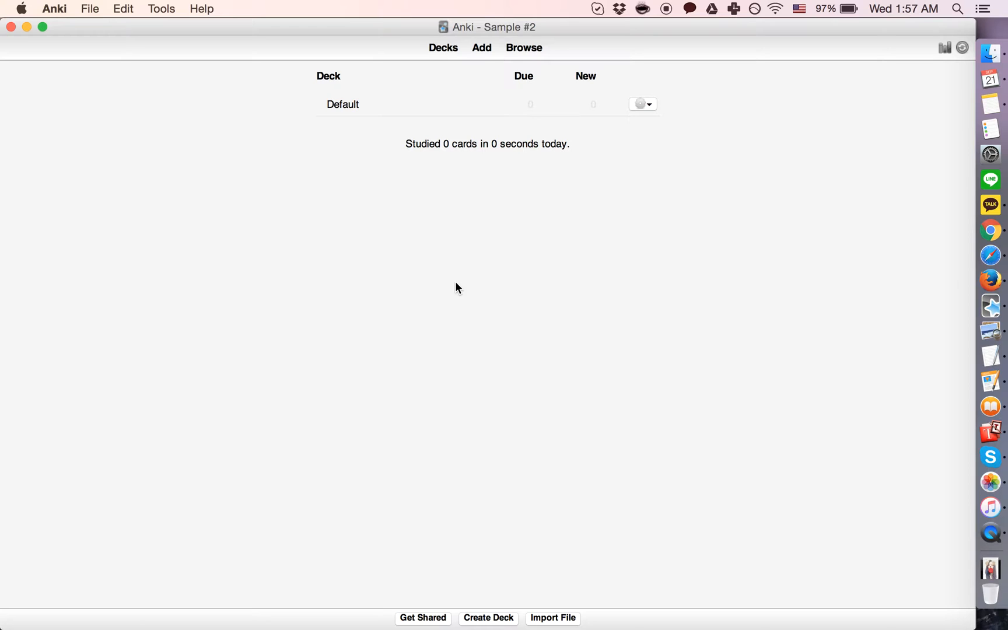
Add a new deck called Japanese to the deck list
{"action": "left_click", "coordinate": [488, 618]}
{"action": "type", "text": "Ja"}
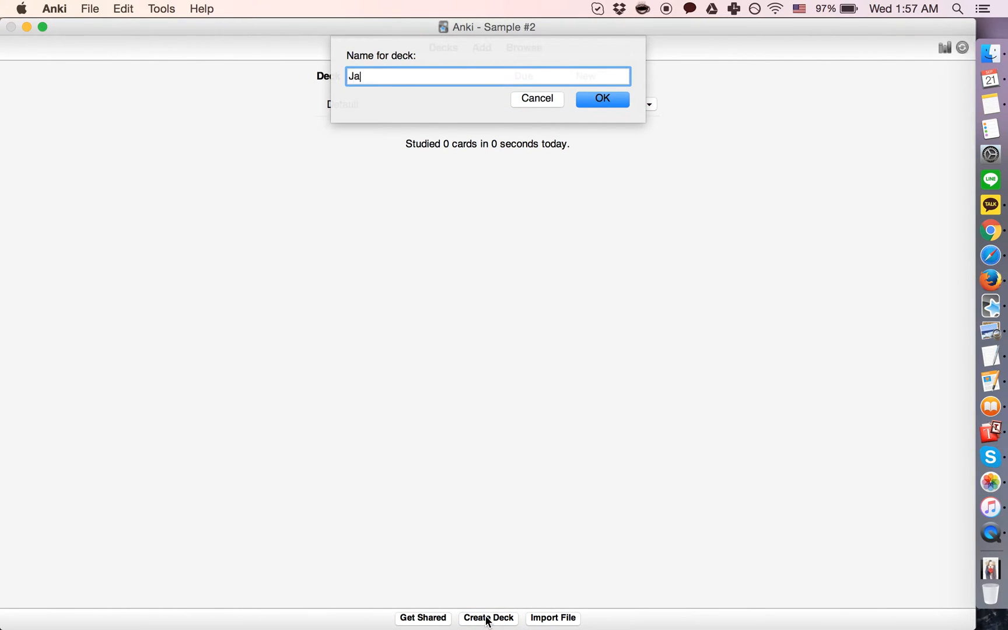
{"action": "left_click", "coordinate": [601, 99]}
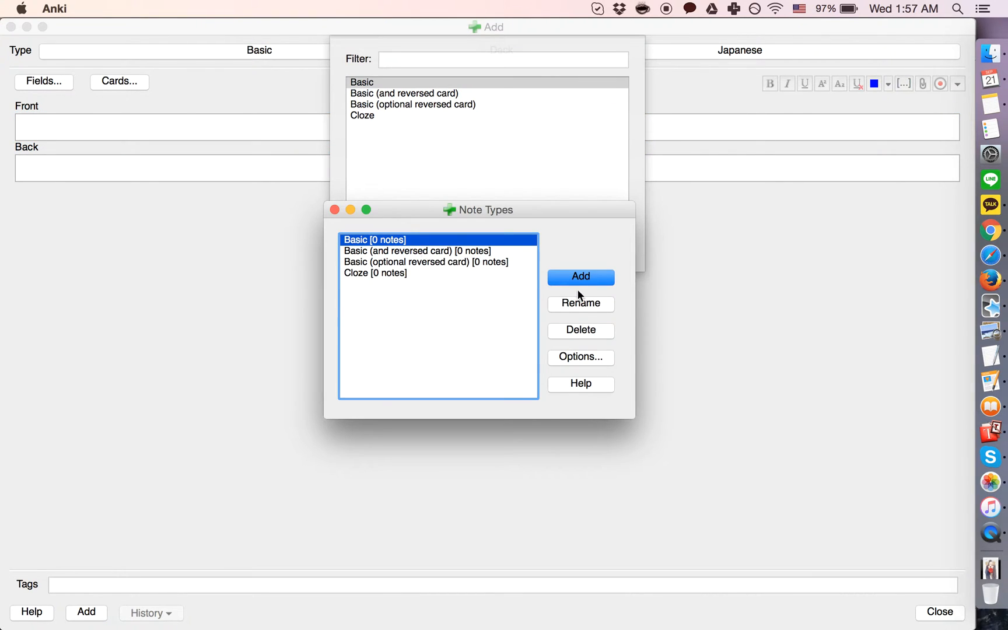
Create a note type named Vocabulary, cloned from Basic
{"action": "left_click", "coordinate": [579, 277]}
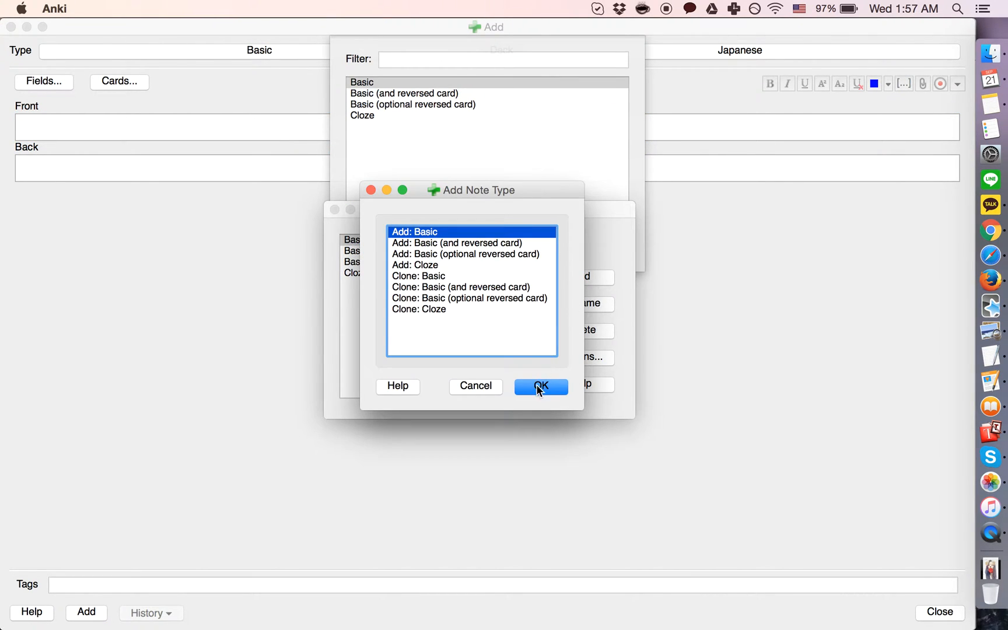
{"action": "left_click", "coordinate": [539, 386]}
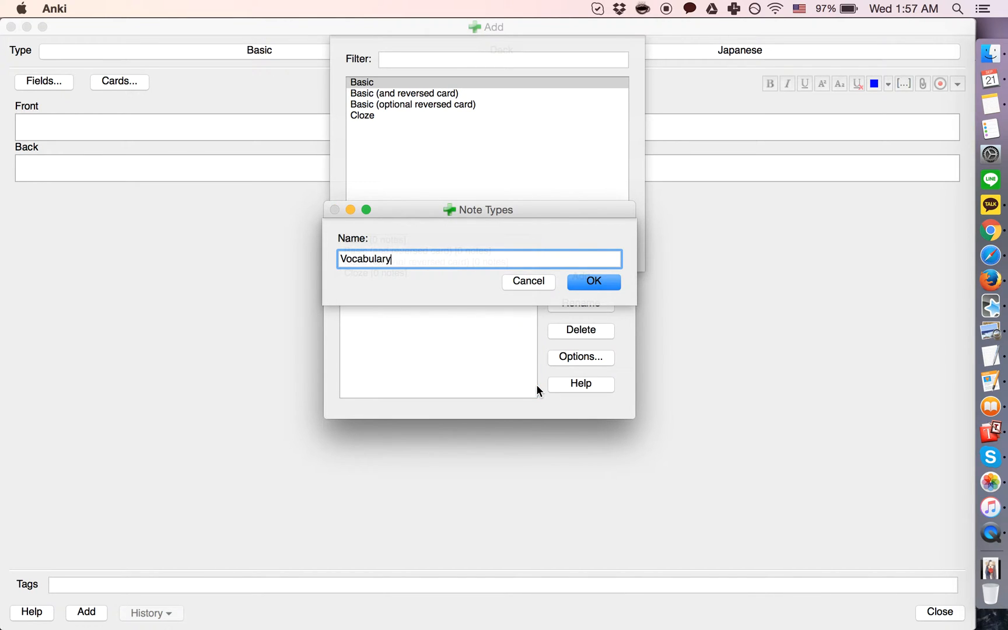
{"action": "left_click", "coordinate": [592, 281]}
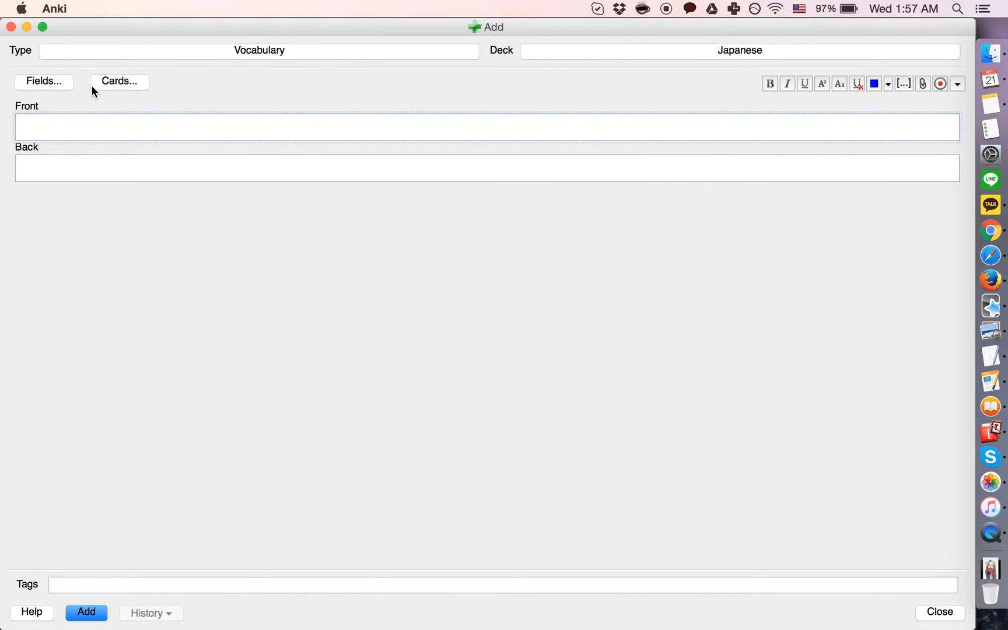
Rename Front to Word and Back to Hiragana, and add a Meaning field
{"action": "left_click", "coordinate": [43, 81]}
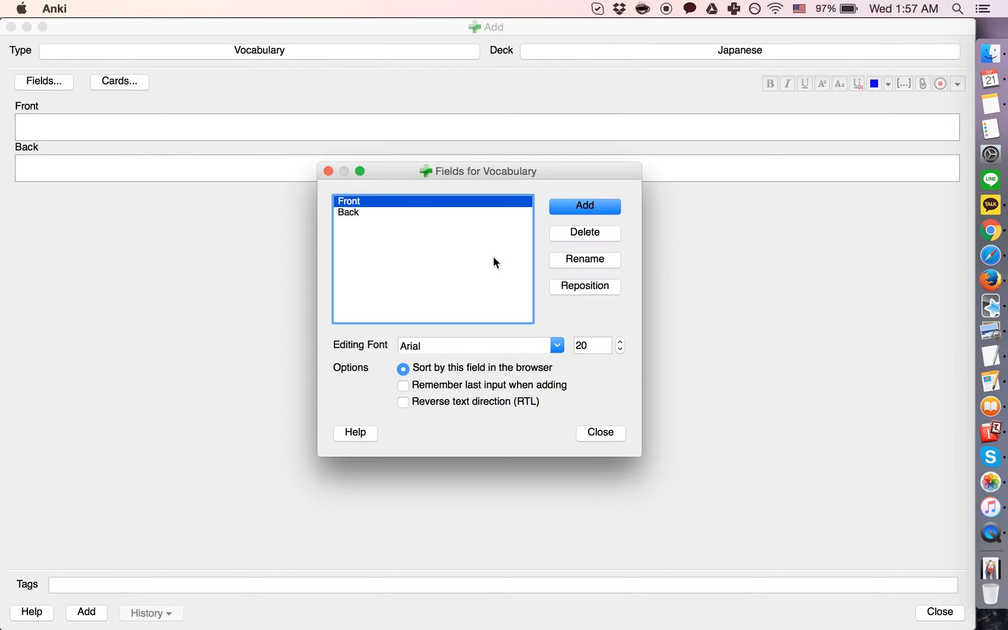
{"action": "left_click", "coordinate": [584, 259]}
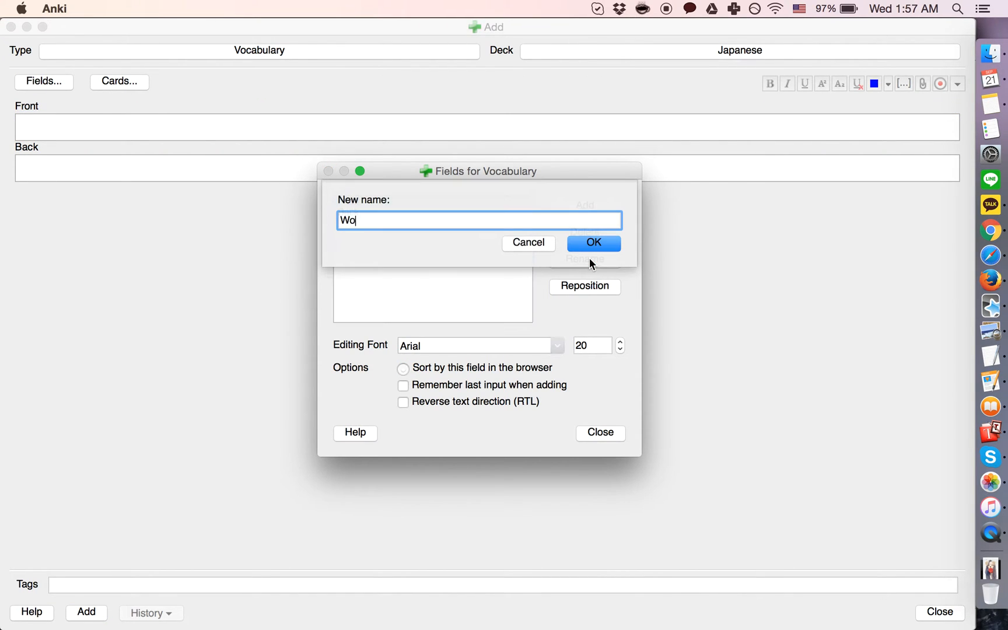
{"action": "left_click", "coordinate": [592, 242]}
{"action": "type", "text": "Hir"}
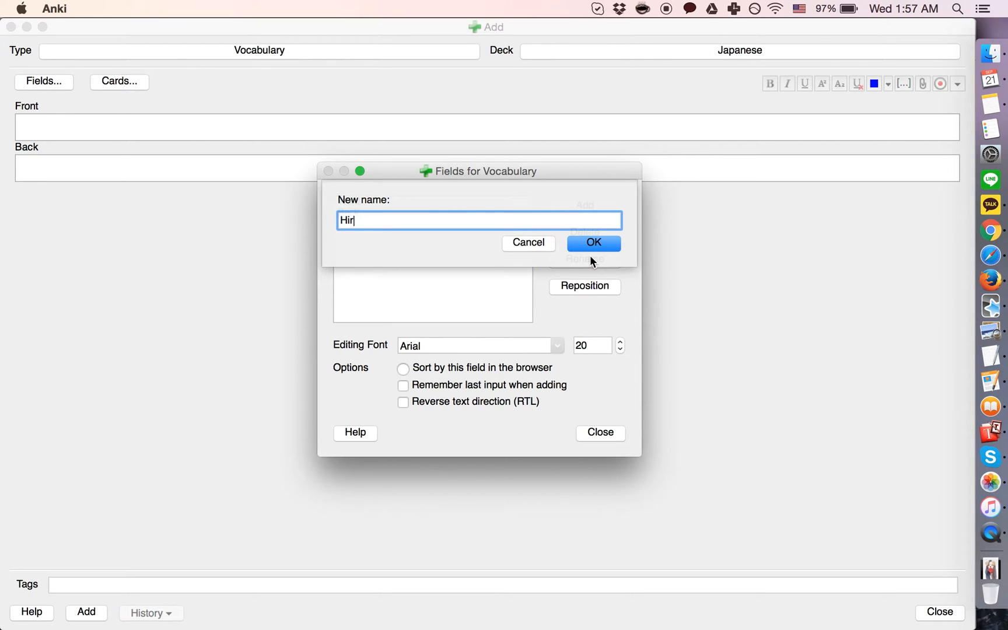
{"action": "left_click", "coordinate": [592, 242]}
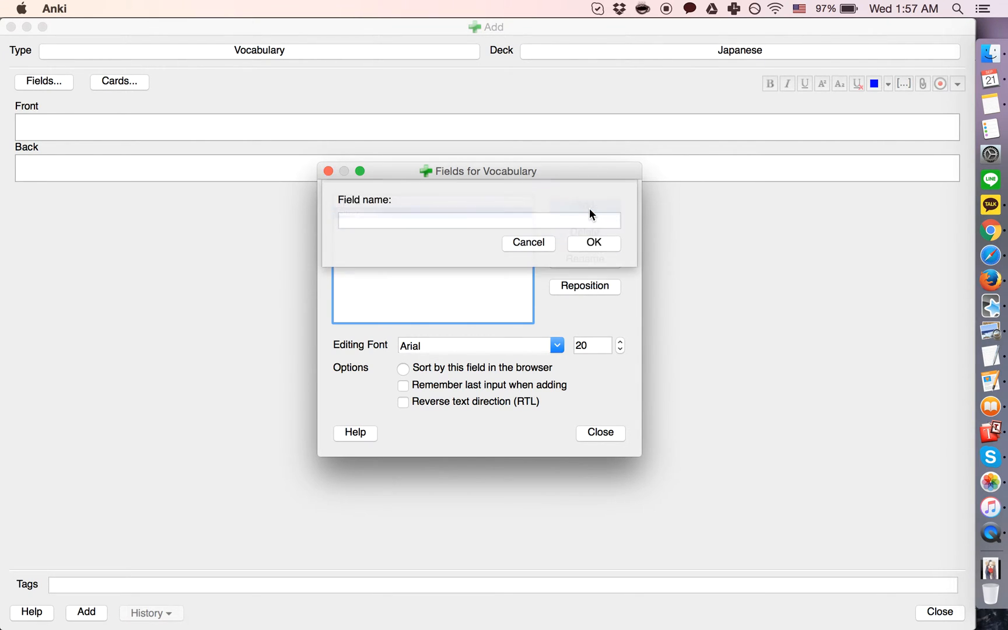
{"action": "left_click", "coordinate": [592, 243]}
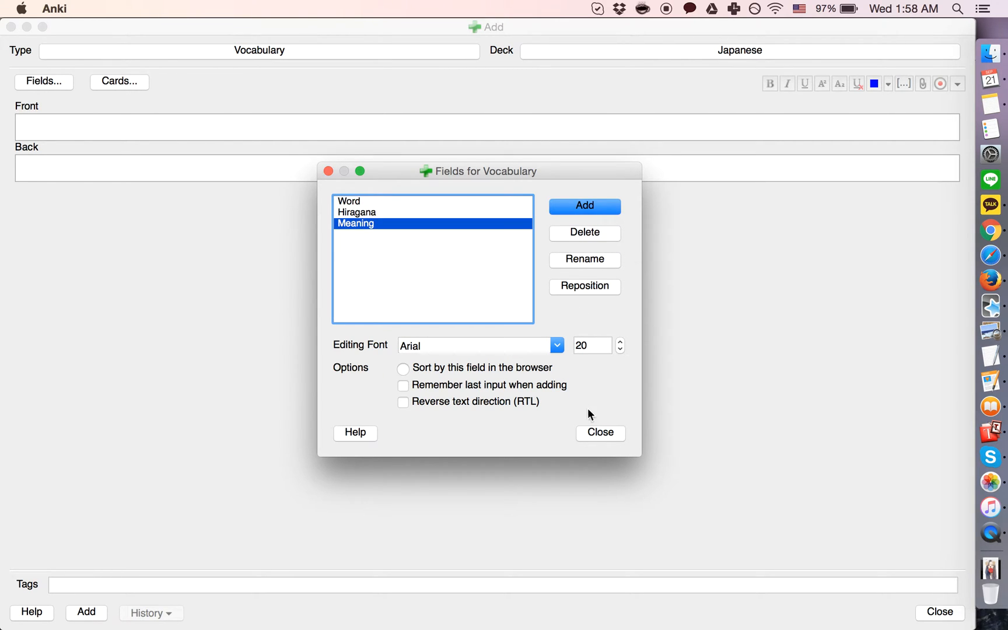
{"action": "left_click", "coordinate": [598, 433]}
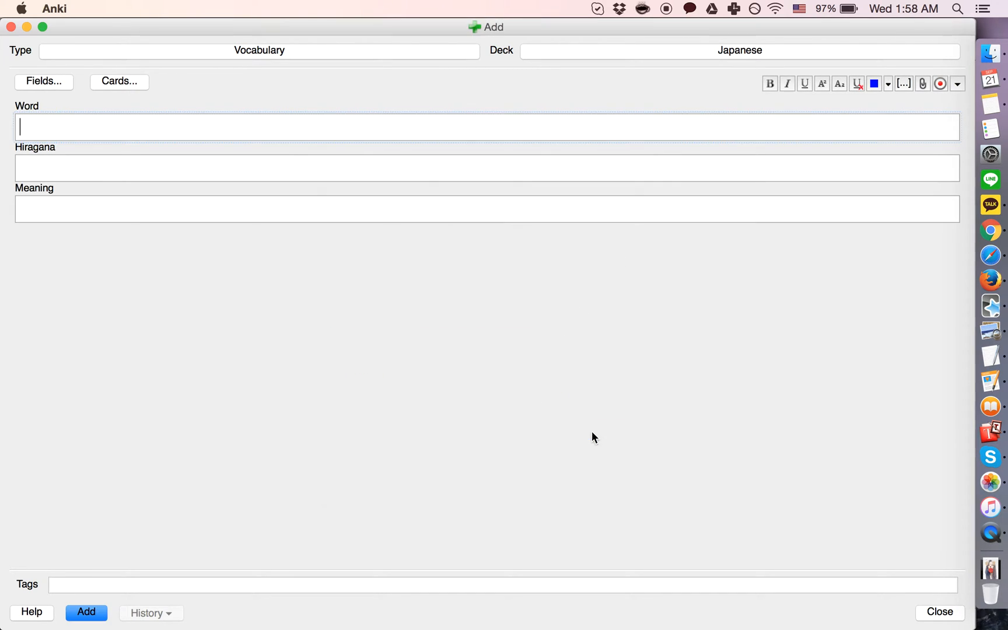
Enter 猫 as Word, ねこ as Hiragana, and a cat image as Meaning
{"action": "type", "text": "ねこ"}
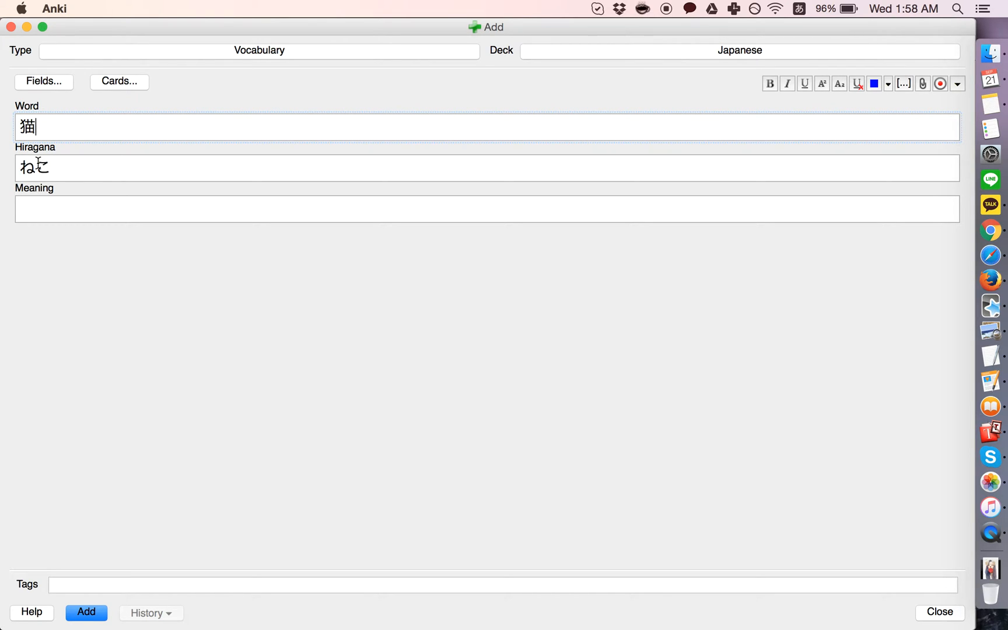
{"action": "left_click", "coordinate": [45, 168]}
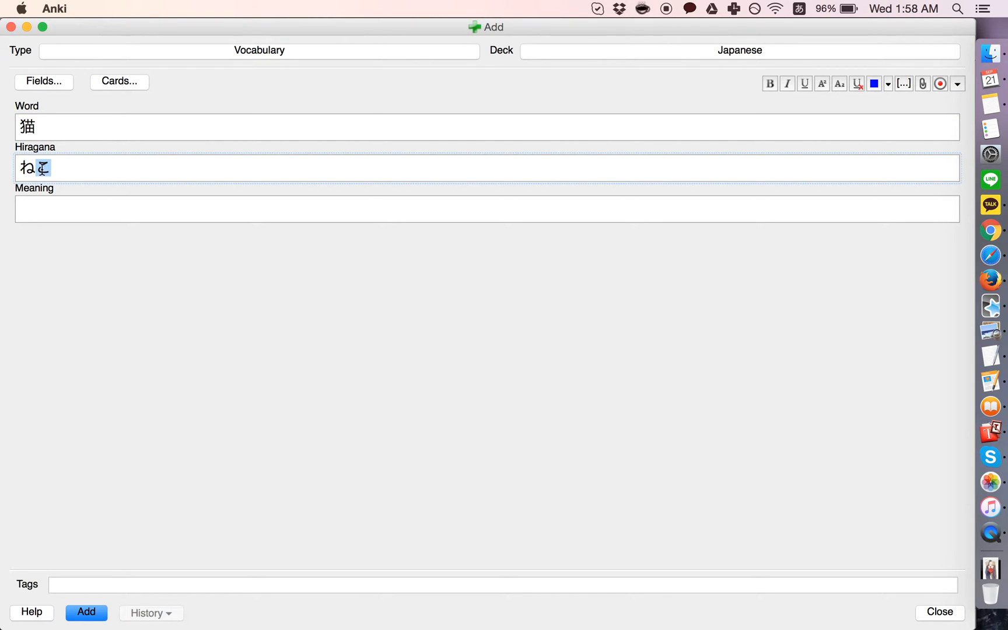
{"action": "left_click", "coordinate": [45, 126]}
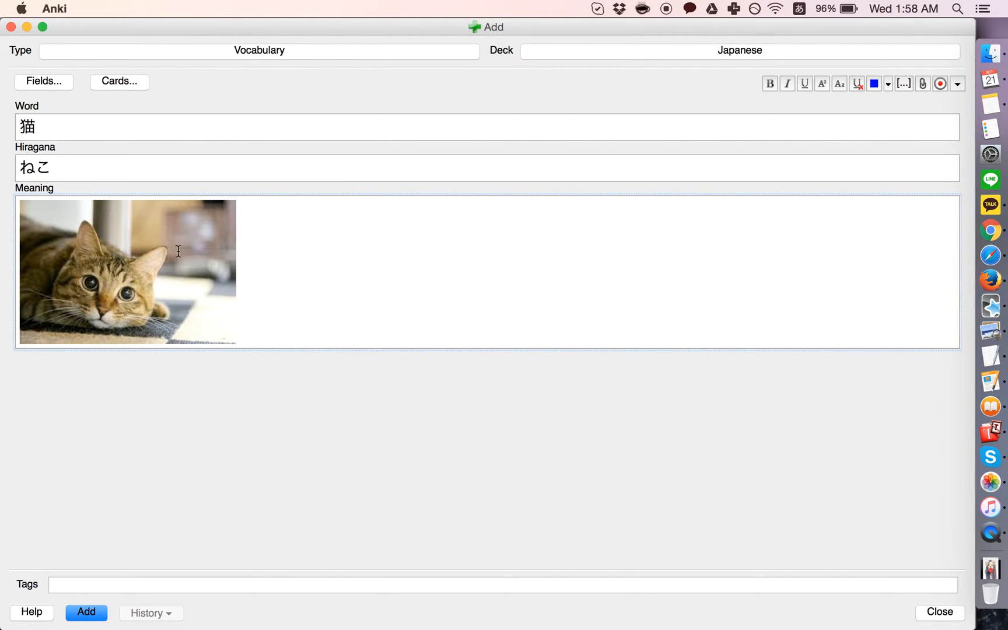
{"action": "mouse_move", "coordinate": [33, 143]}
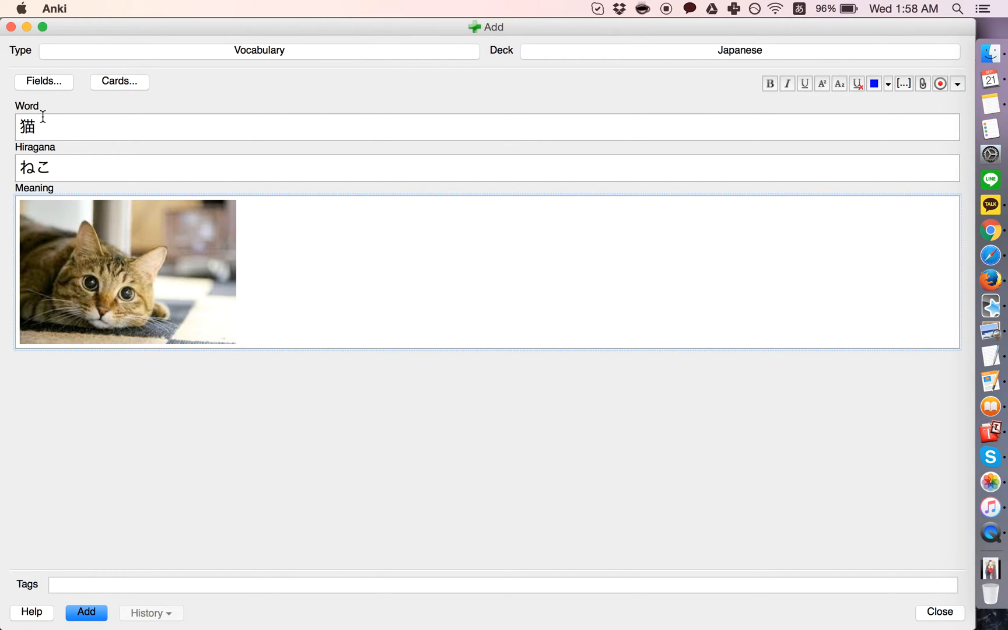
{"action": "mouse_move", "coordinate": [62, 130]}
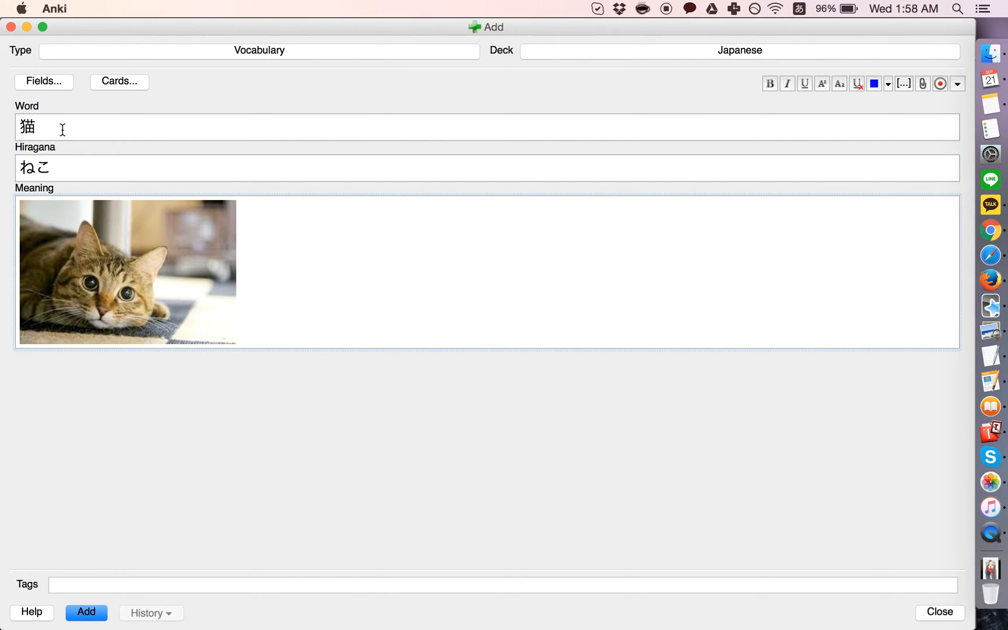
{"action": "mouse_move", "coordinate": [115, 127]}
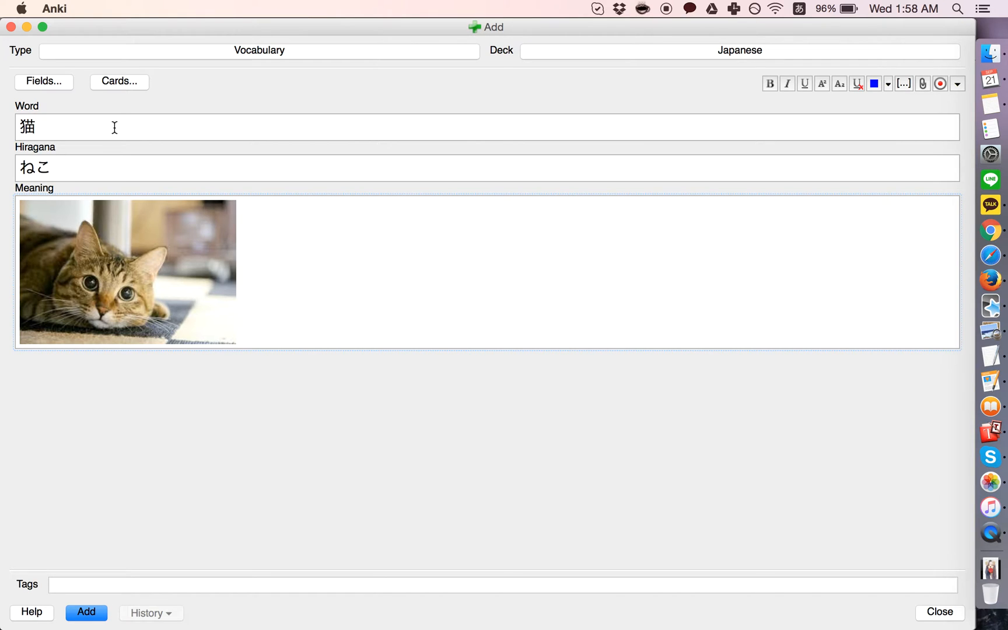
{"action": "mouse_move", "coordinate": [119, 82]}
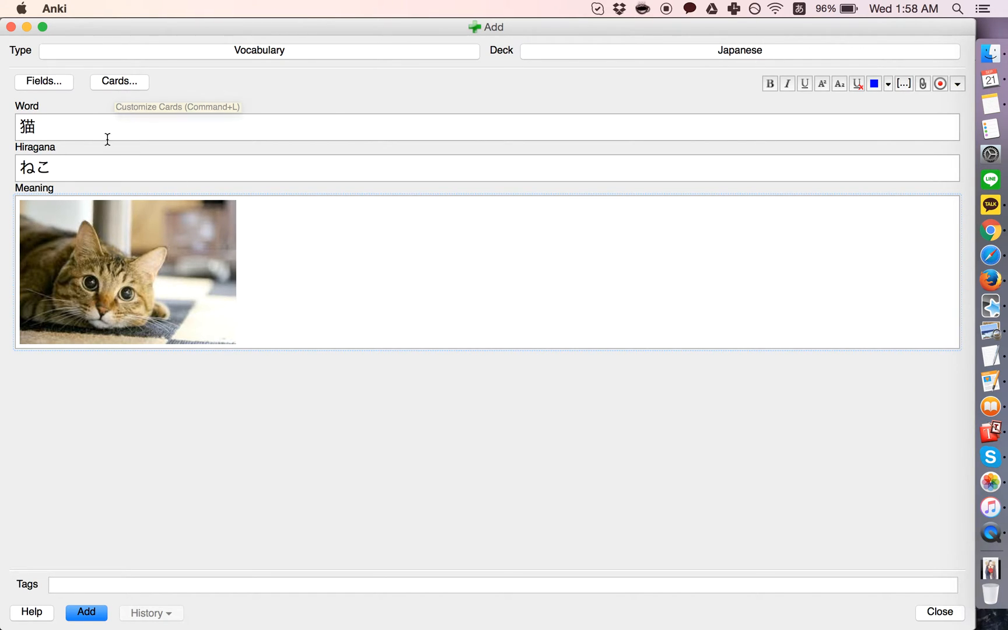
Add {{hint:Hiragana}} below the Word on Card 1's front template
{"action": "left_click", "coordinate": [119, 82]}
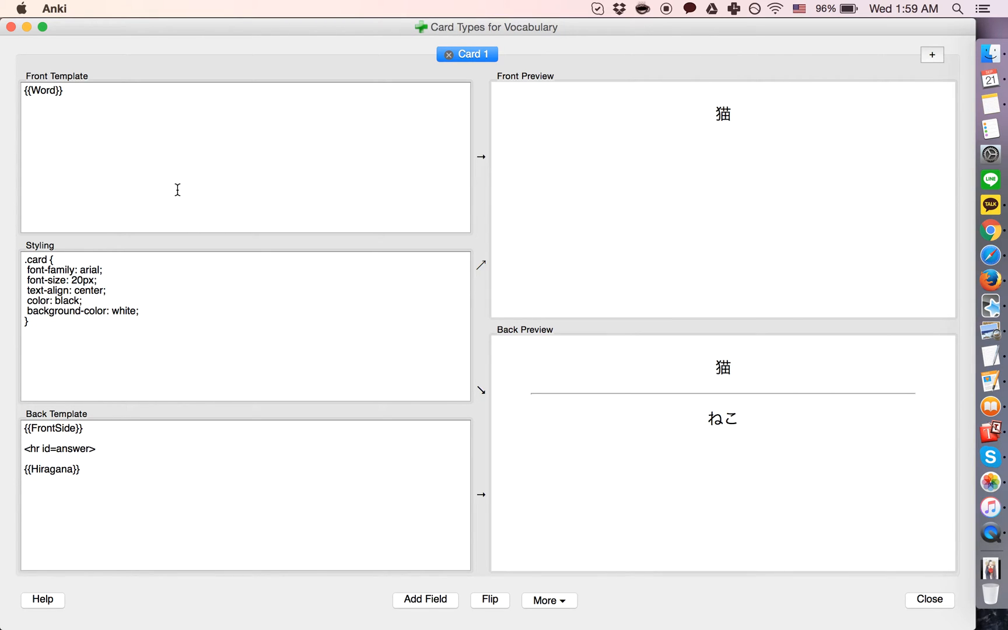
{"action": "type", "text": "{{hir"}
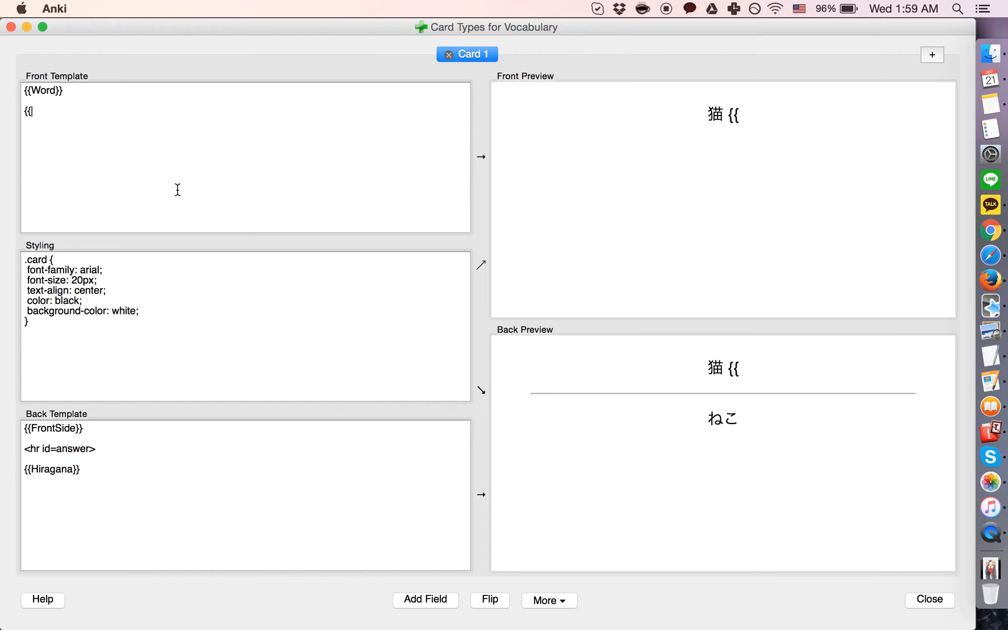
{"action": "type", "text": "hint:H"}
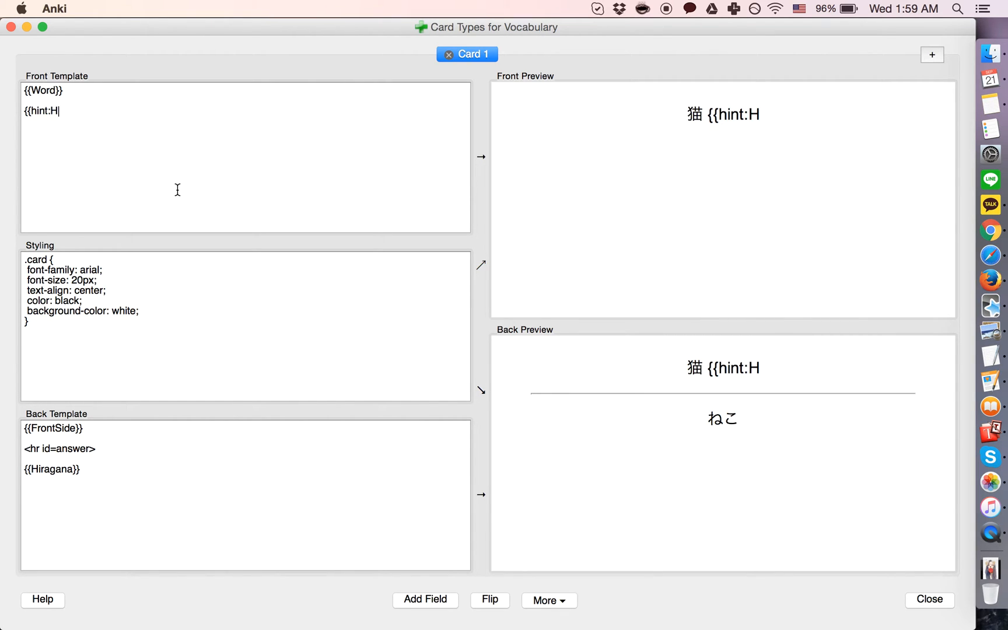
{"action": "type", "text": "iragana}}"}
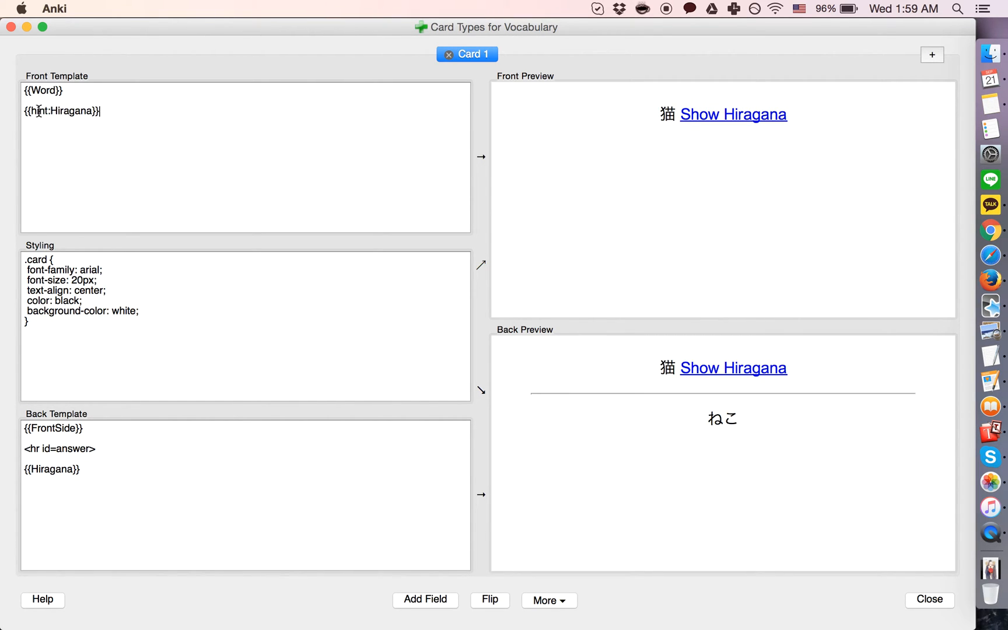
{"action": "left_click", "coordinate": [64, 90]}
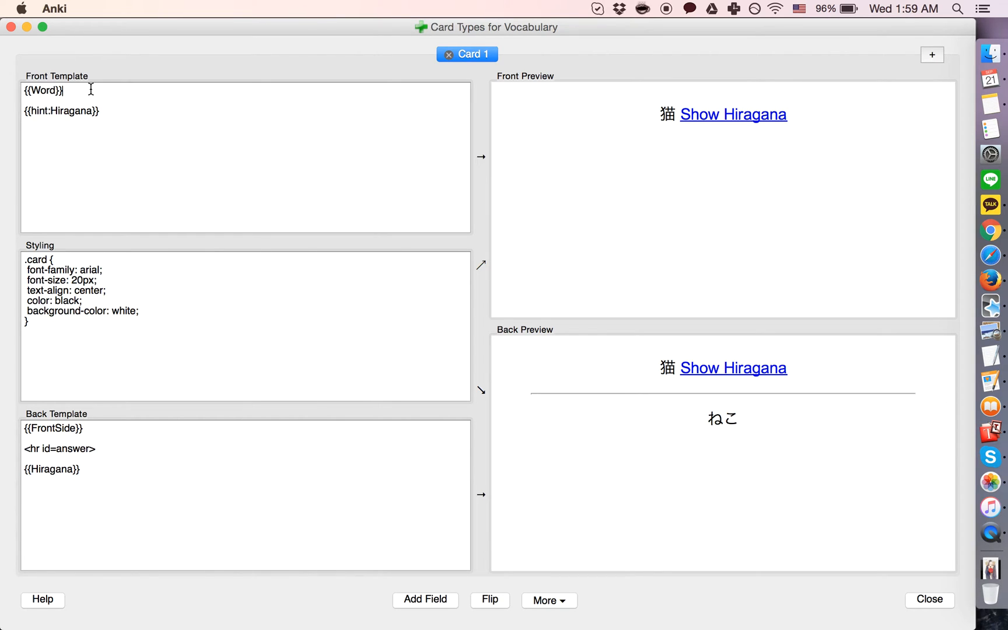
{"action": "type", "text": "<br><br>"}
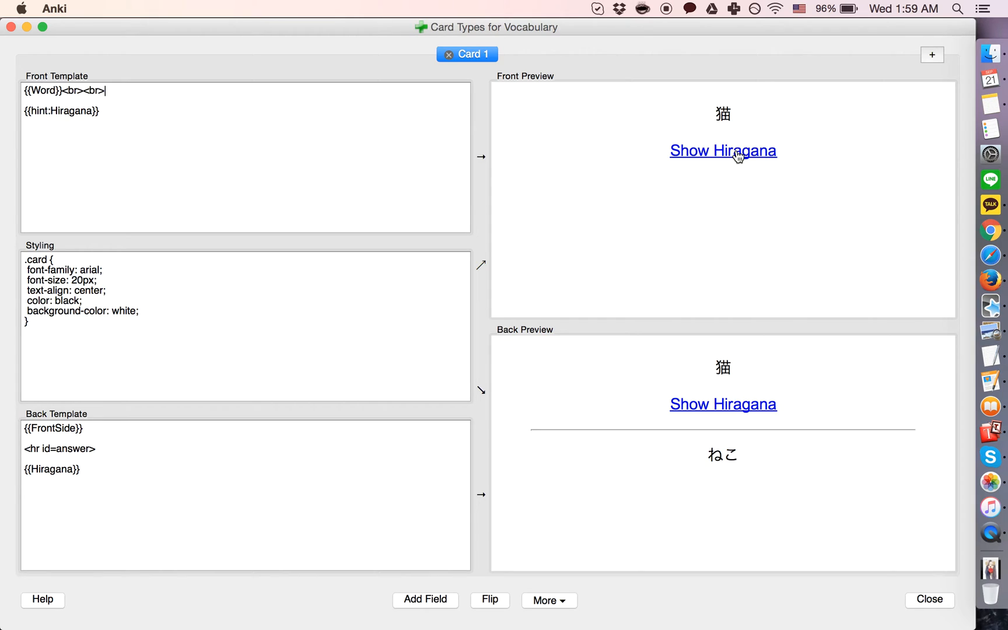
{"action": "mouse_move", "coordinate": [738, 115]}
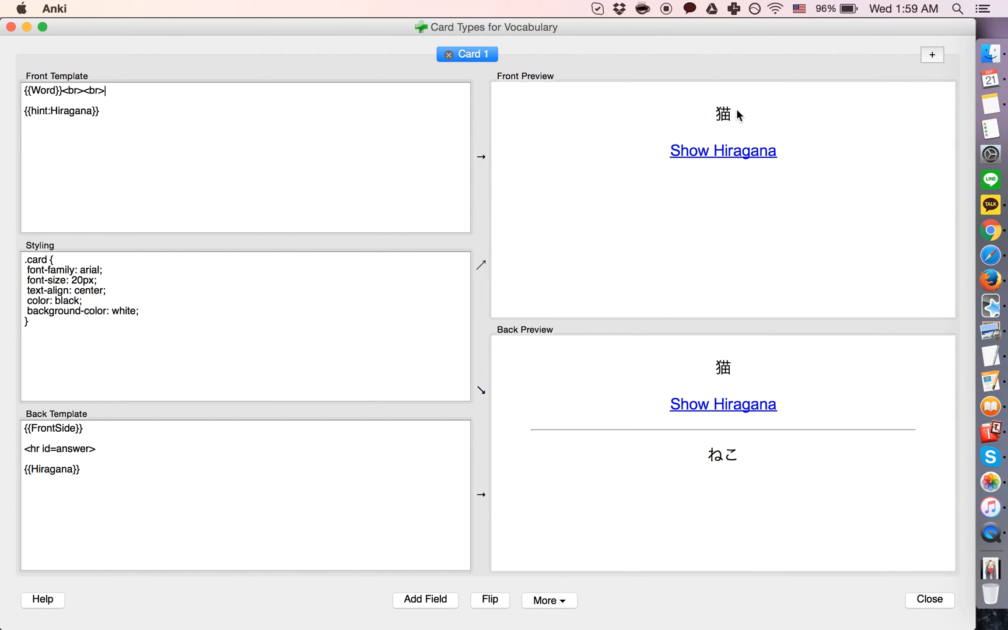
{"action": "mouse_move", "coordinate": [736, 160]}
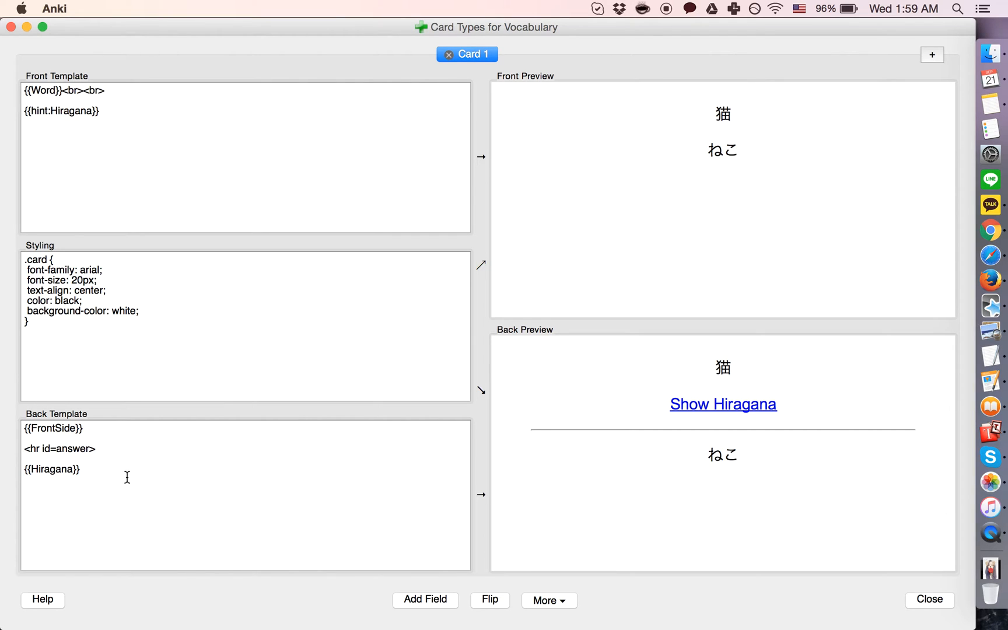
Show Meaning on the back template and test the Hiragana hint in the preview
{"action": "double_click", "coordinate": [52, 468]}
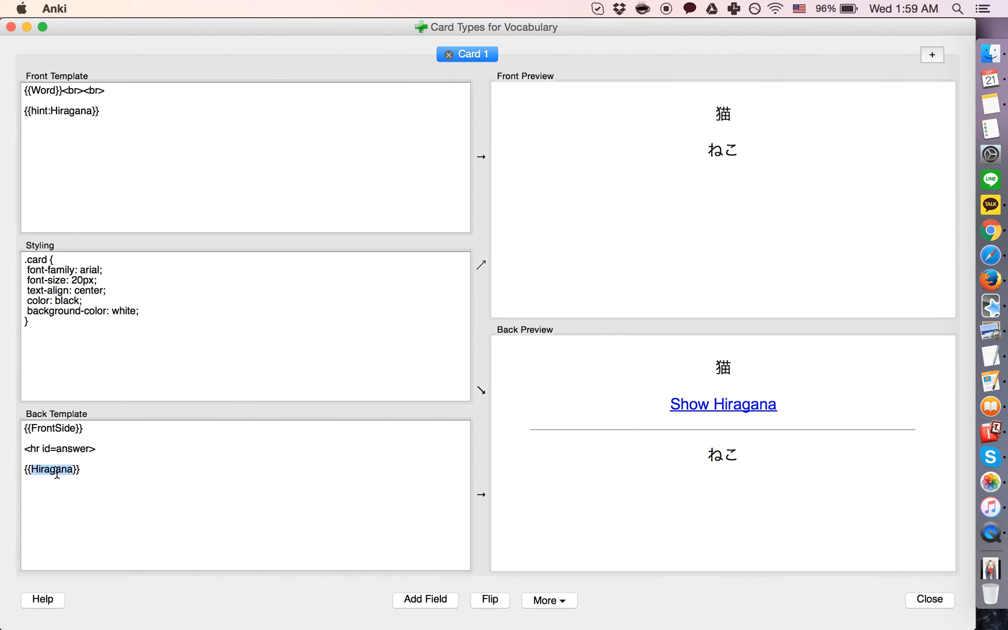
{"action": "type", "text": "Meaning"}
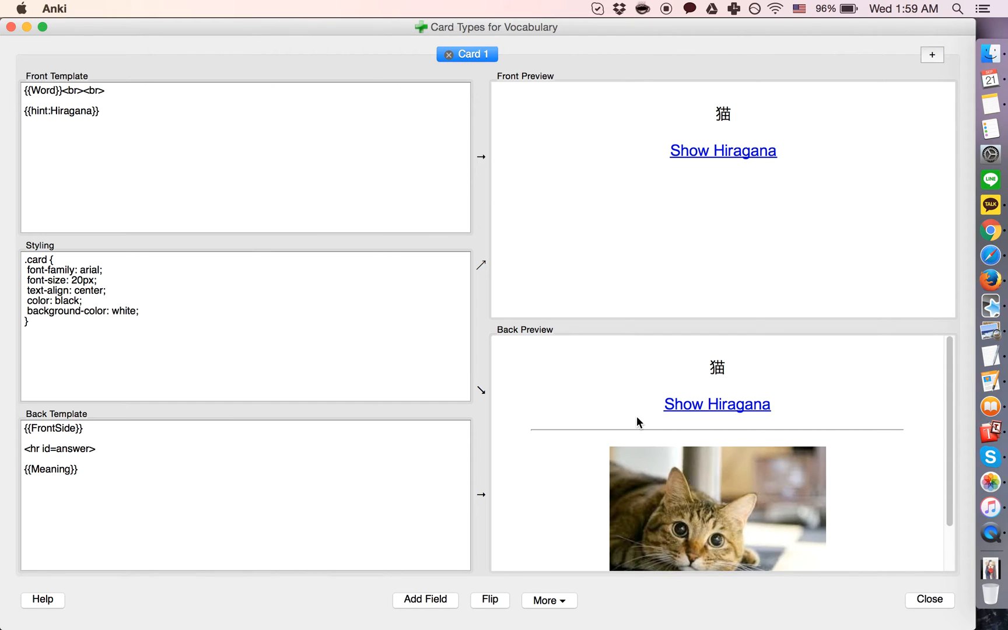
{"action": "scroll", "scroll_direction": "down", "scroll_amount": 3}
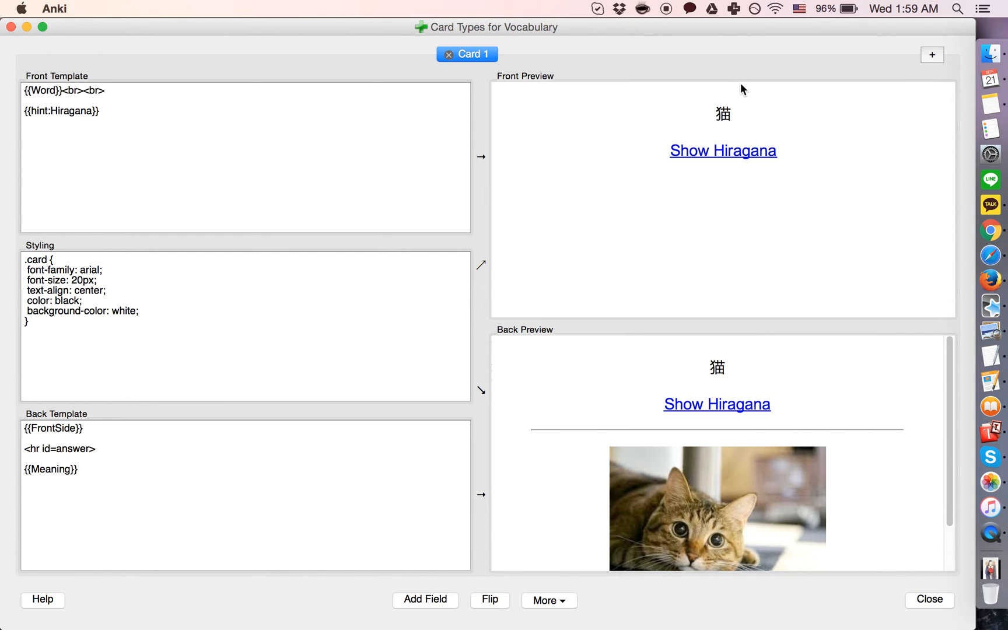
{"action": "mouse_move", "coordinate": [712, 102]}
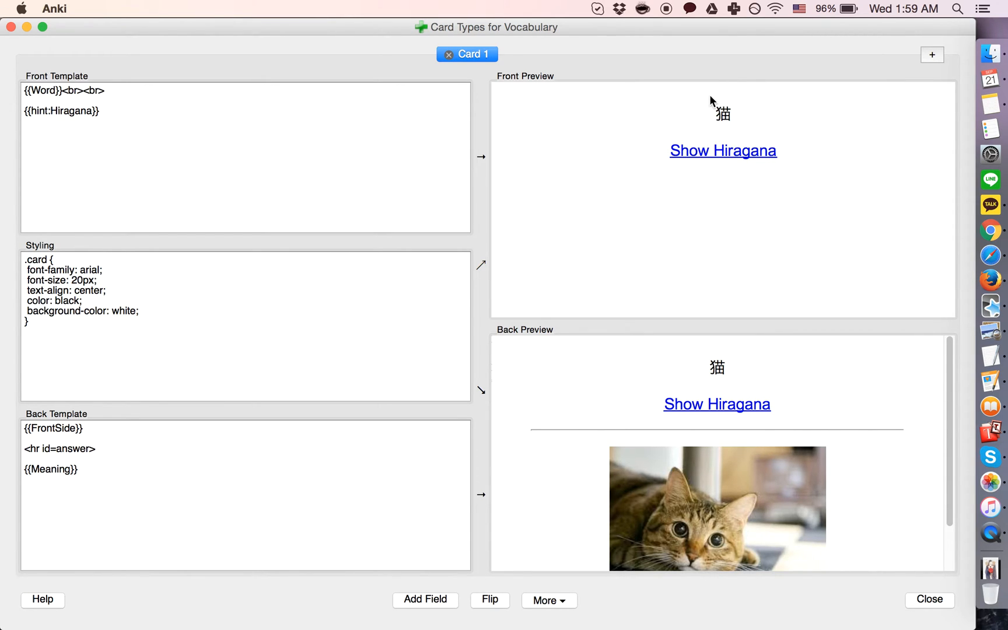
{"action": "mouse_move", "coordinate": [738, 131]}
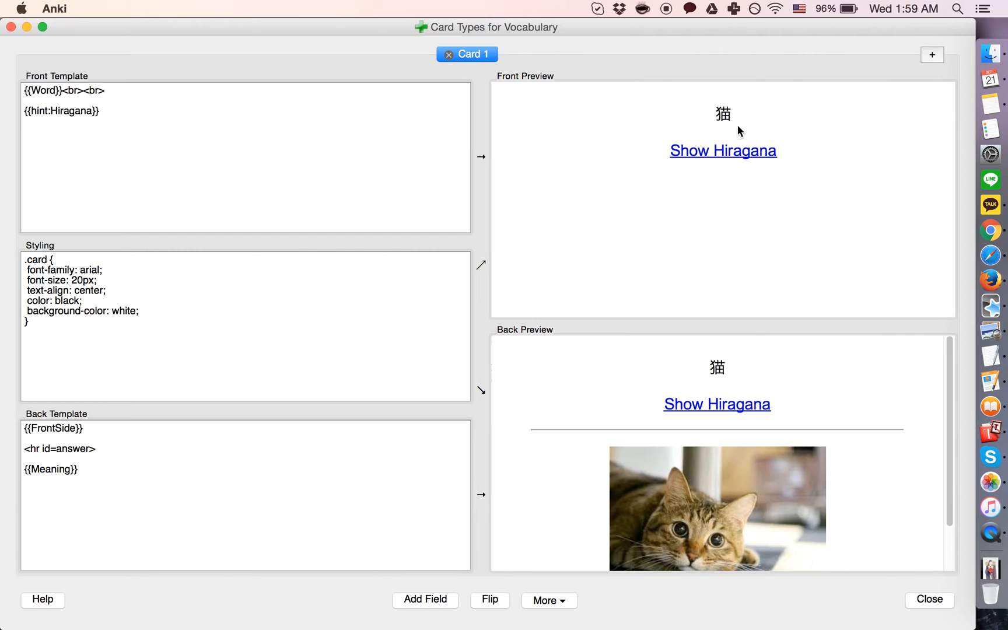
{"action": "left_click", "coordinate": [722, 150]}
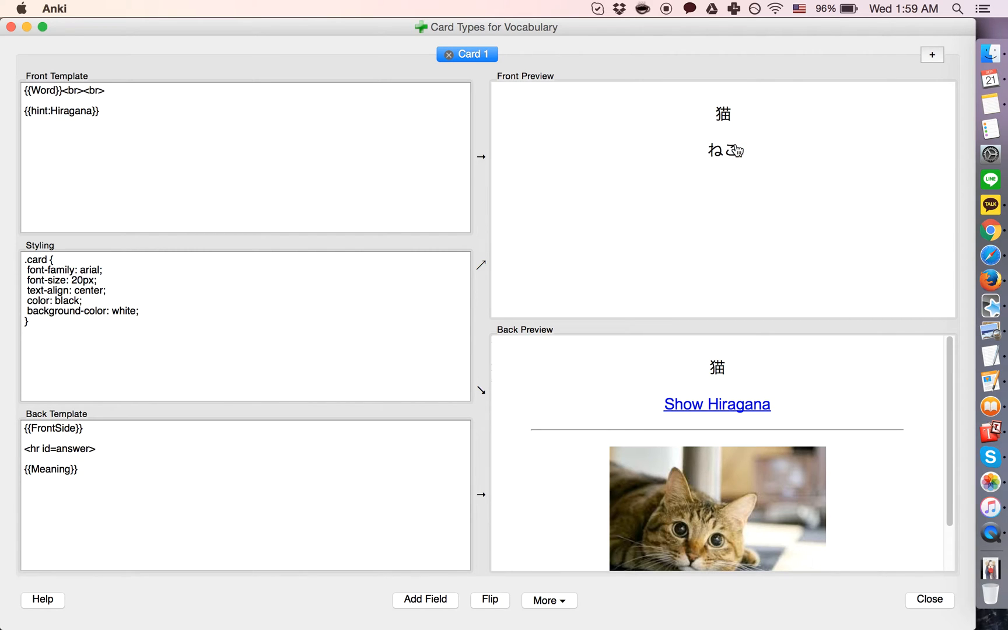
{"action": "left_click", "coordinate": [725, 151]}
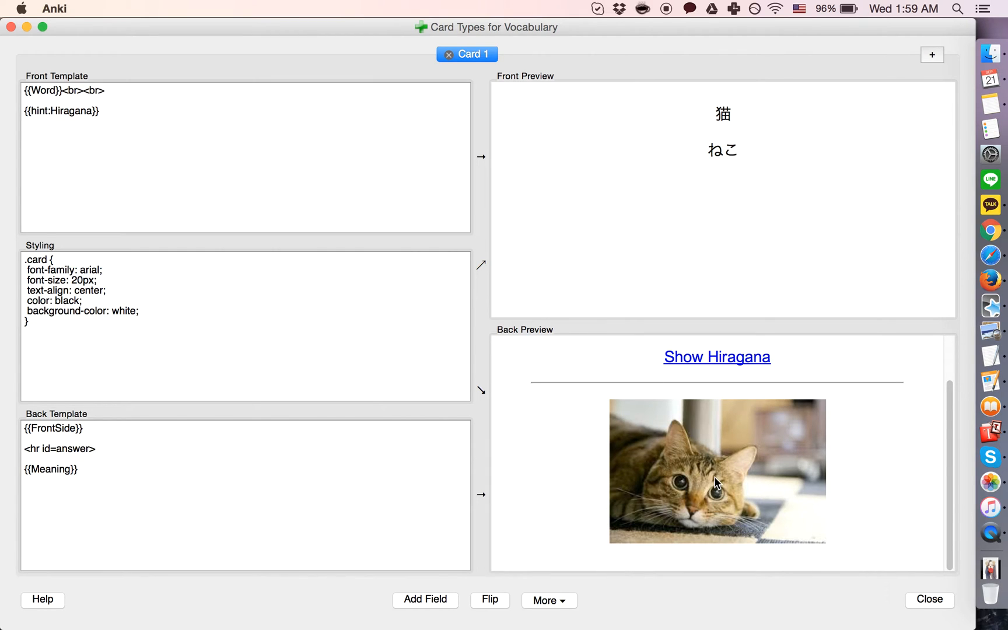
{"action": "mouse_move", "coordinate": [598, 387]}
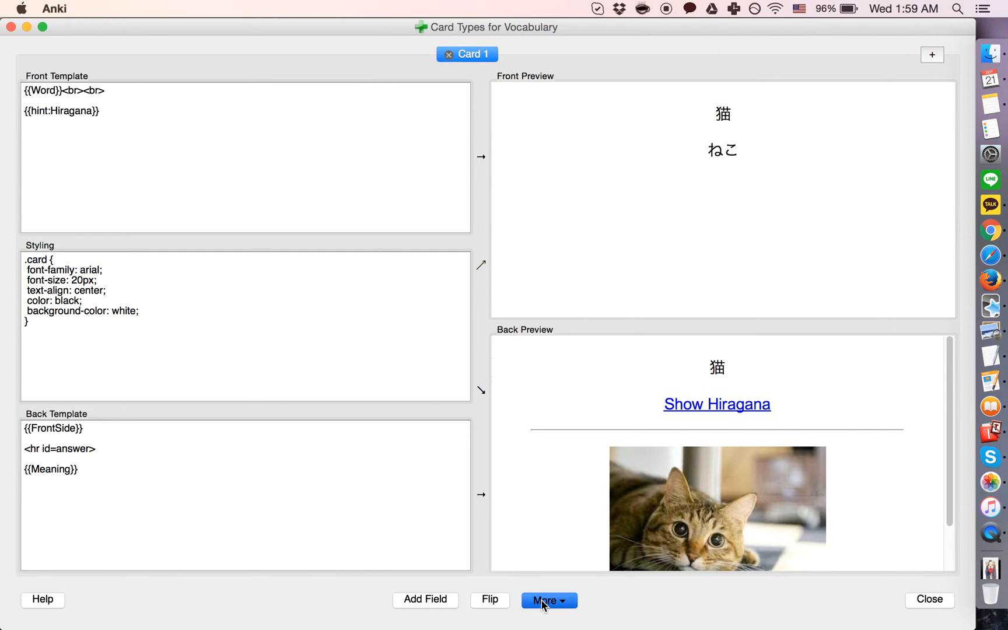
Create Card 2 for Vocabulary from the card type options menu
{"action": "left_click", "coordinate": [547, 599]}
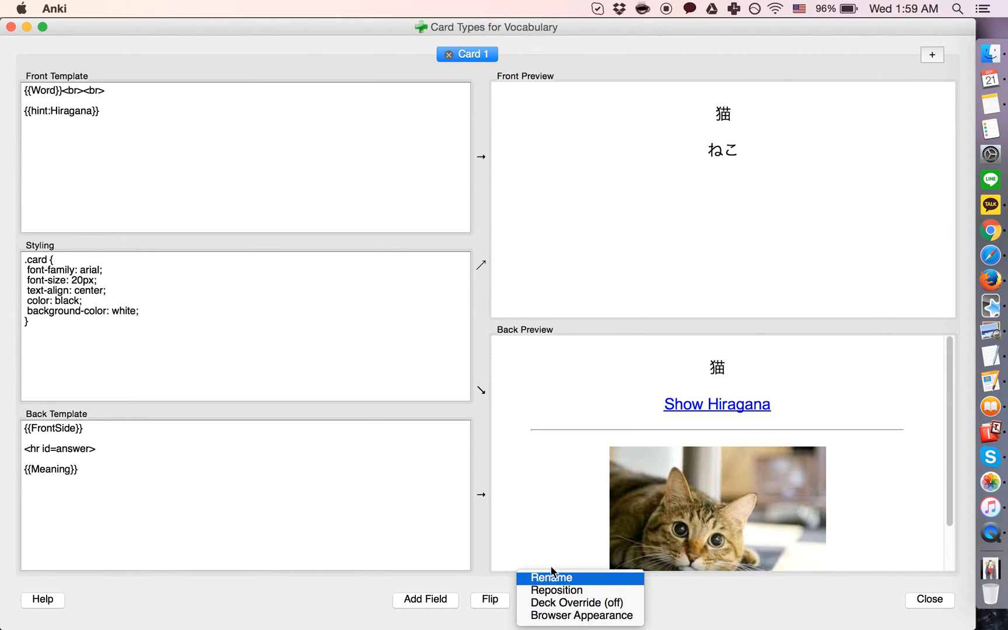
{"action": "left_click", "coordinate": [931, 55]}
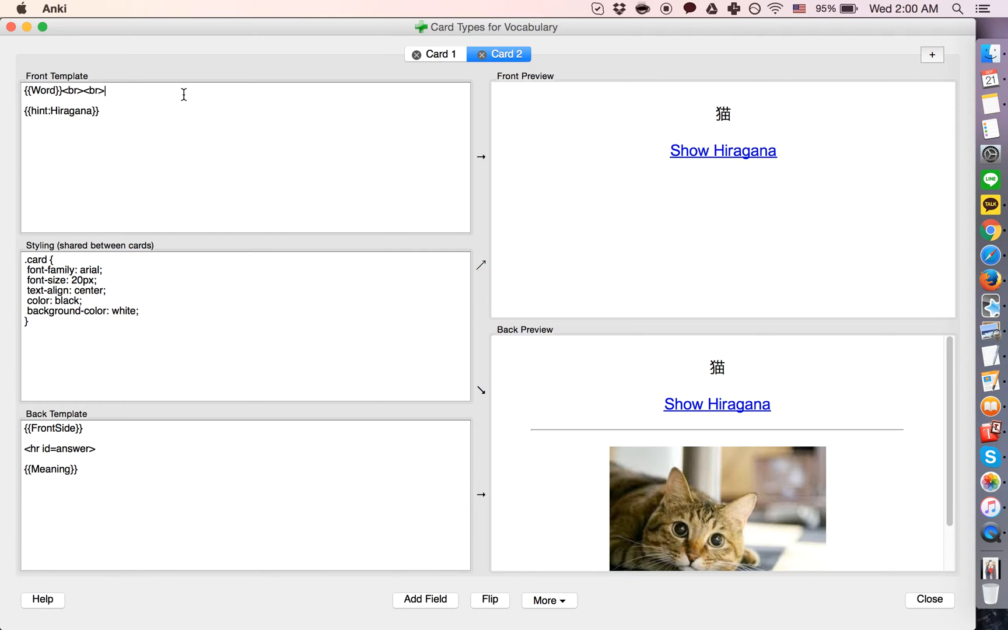
Add the Meaning image field to Card 2's front and swap the back field
{"action": "type", "text": "{{Image"}
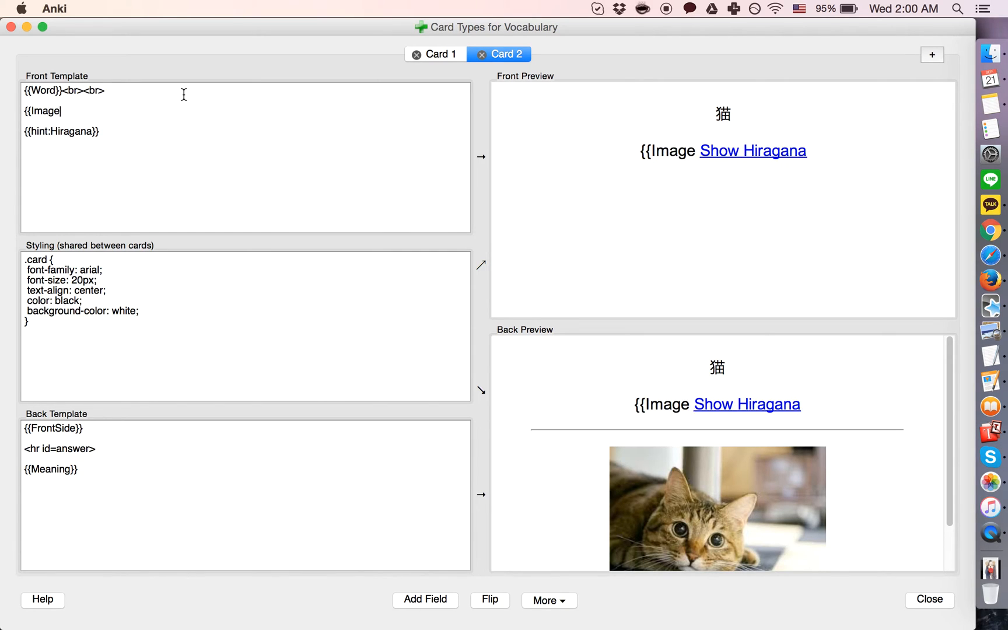
{"action": "type", "text": "}}"}
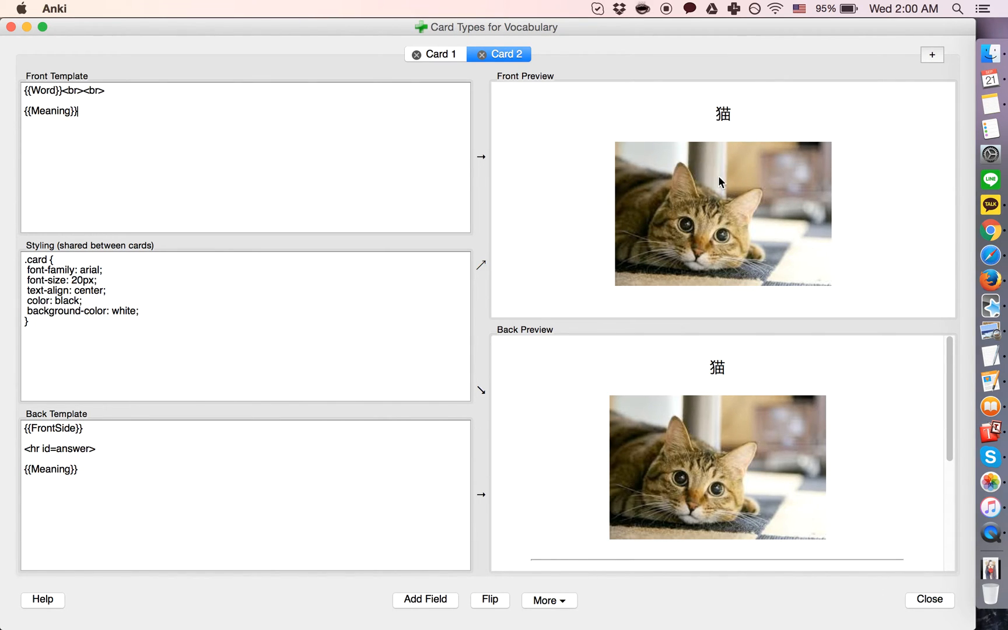
{"action": "mouse_move", "coordinate": [558, 144]}
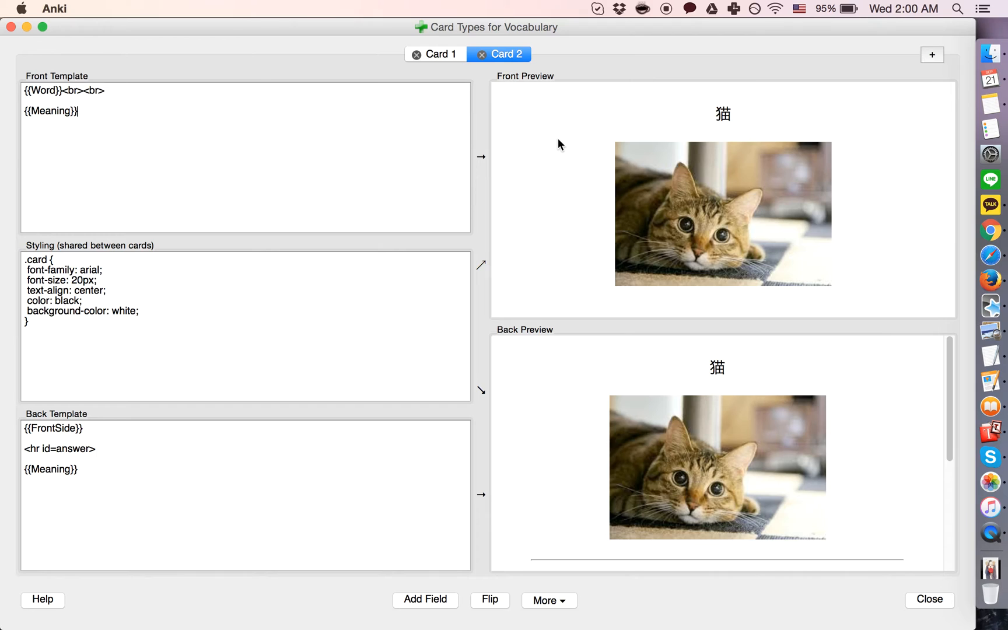
{"action": "mouse_move", "coordinate": [693, 221]}
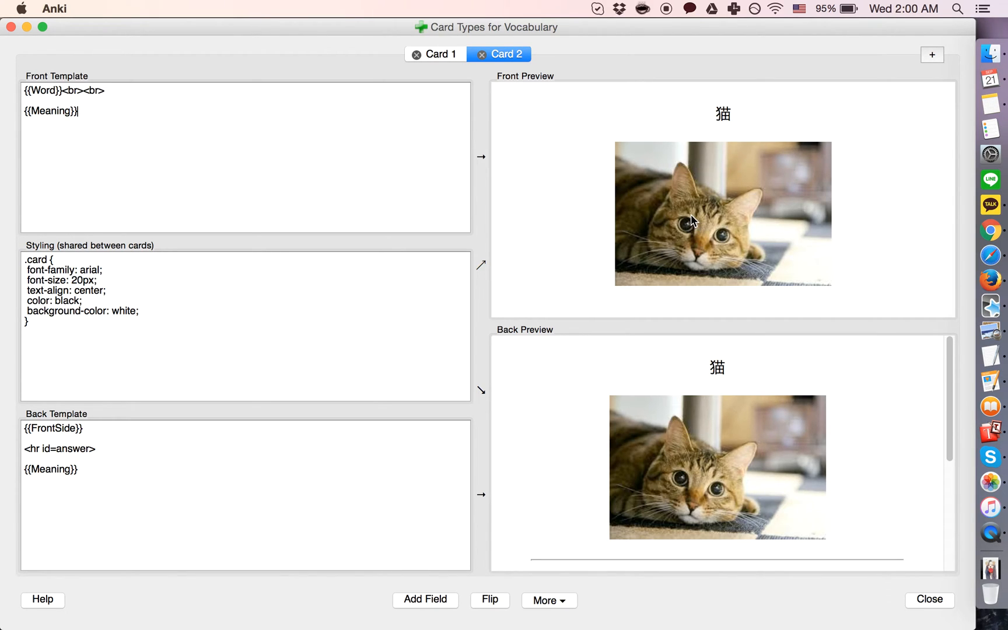
{"action": "mouse_move", "coordinate": [682, 120]}
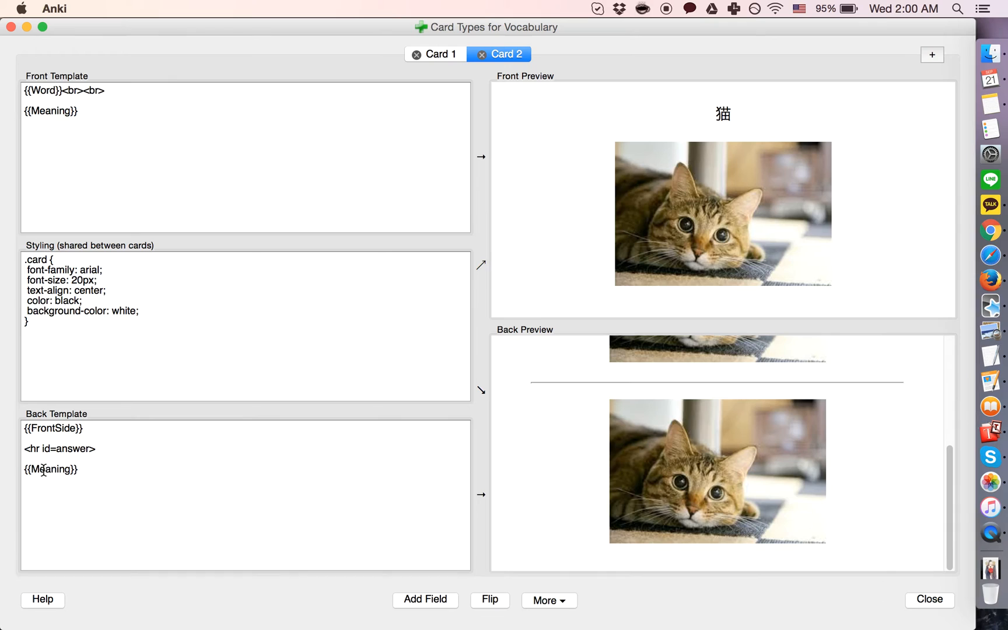
{"action": "double_click", "coordinate": [50, 469]}
{"action": "type", "text": "Hiragana"}
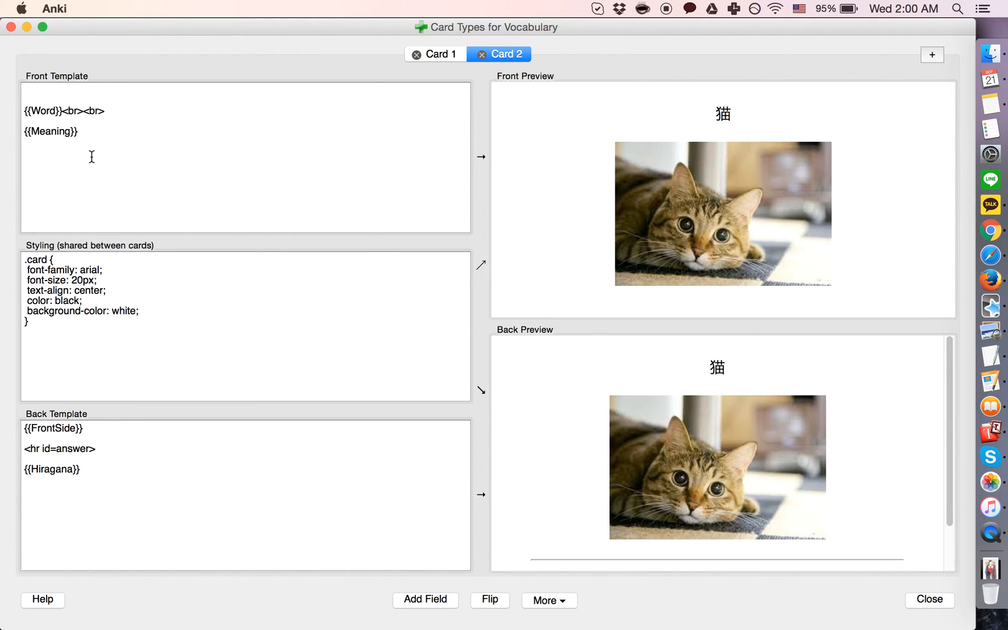
Wrap Card 2's front in {{#Test reading?}}…{{/Test reading?}} and close the editor
{"action": "type", "text": "{"}
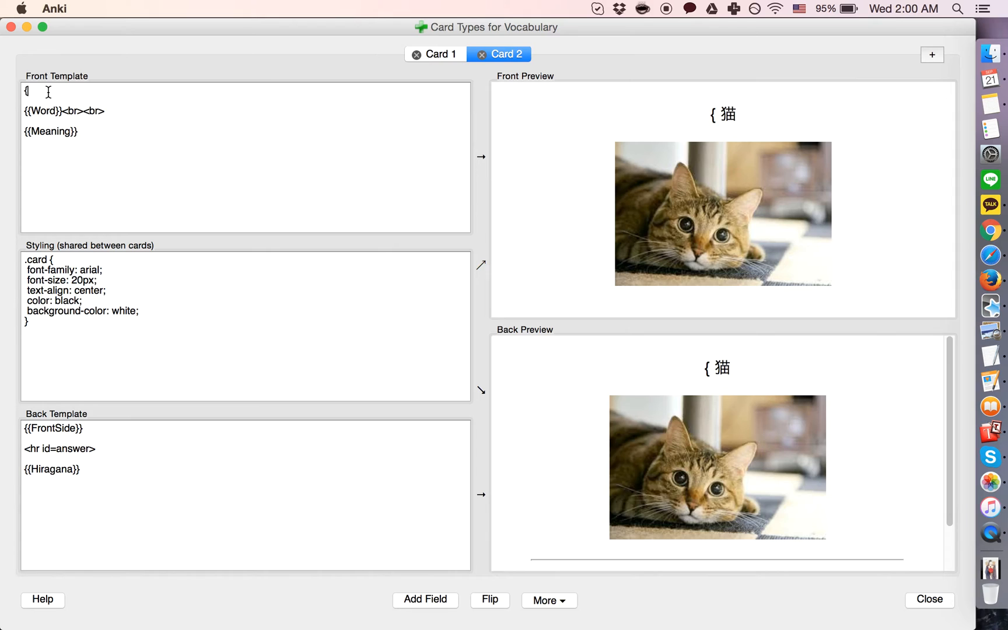
{"action": "type", "text": "{"}
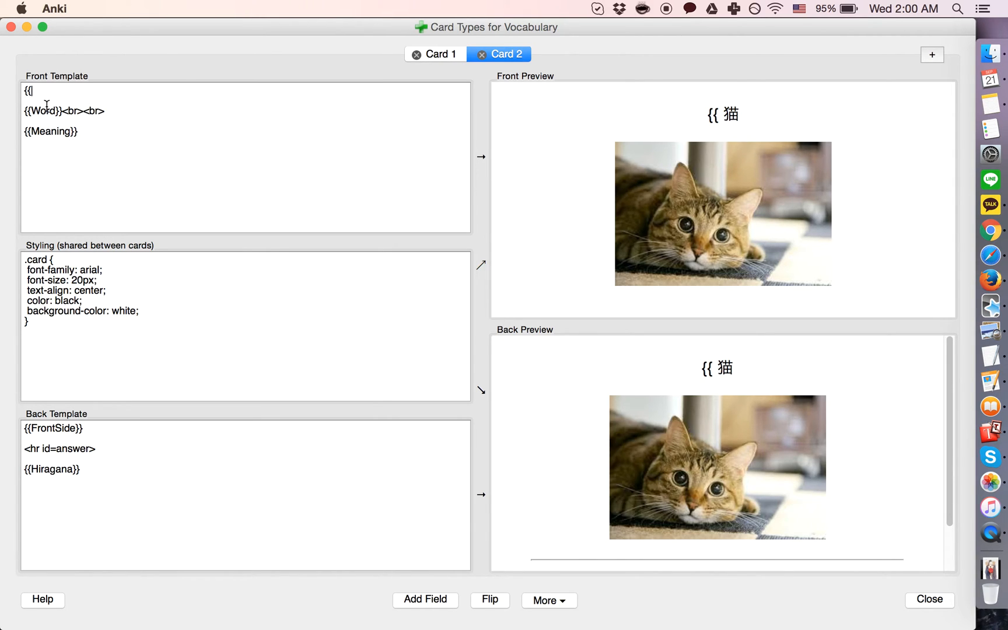
{"action": "type", "text": "#Test"}
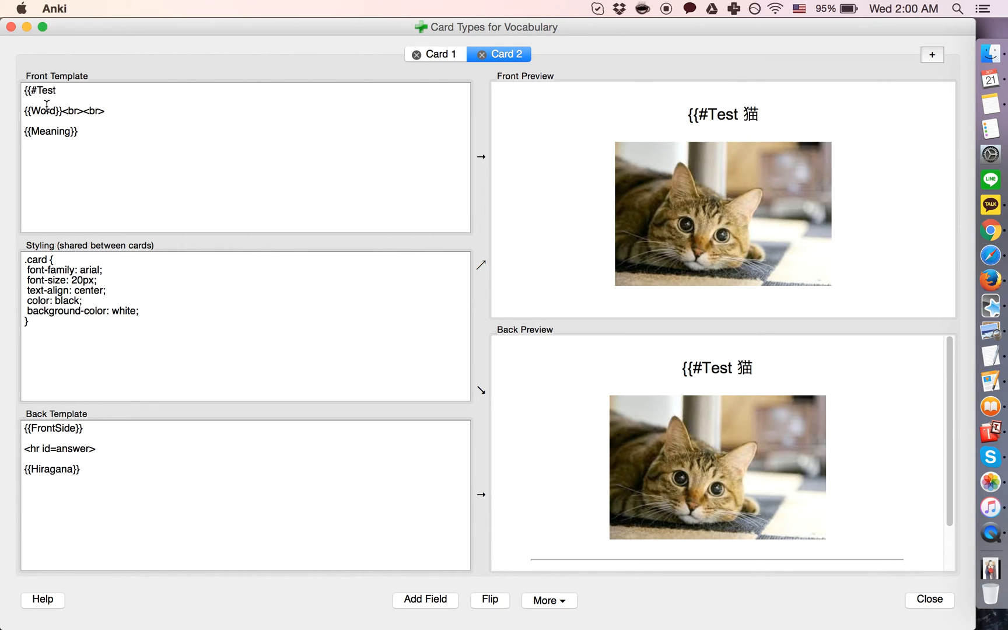
{"action": "type", "text": "reading?"}
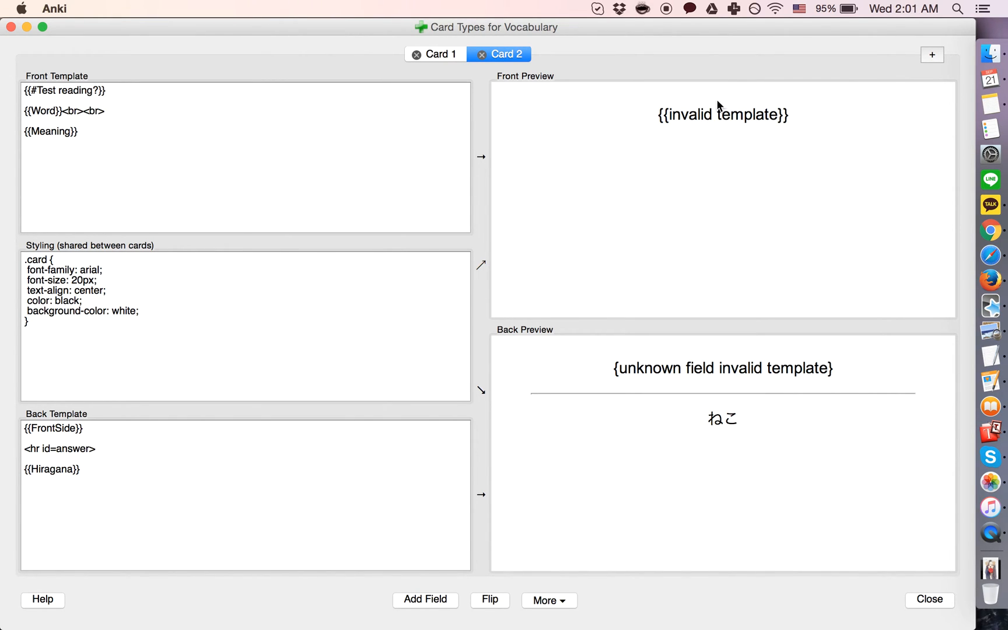
{"action": "mouse_move", "coordinate": [700, 185]}
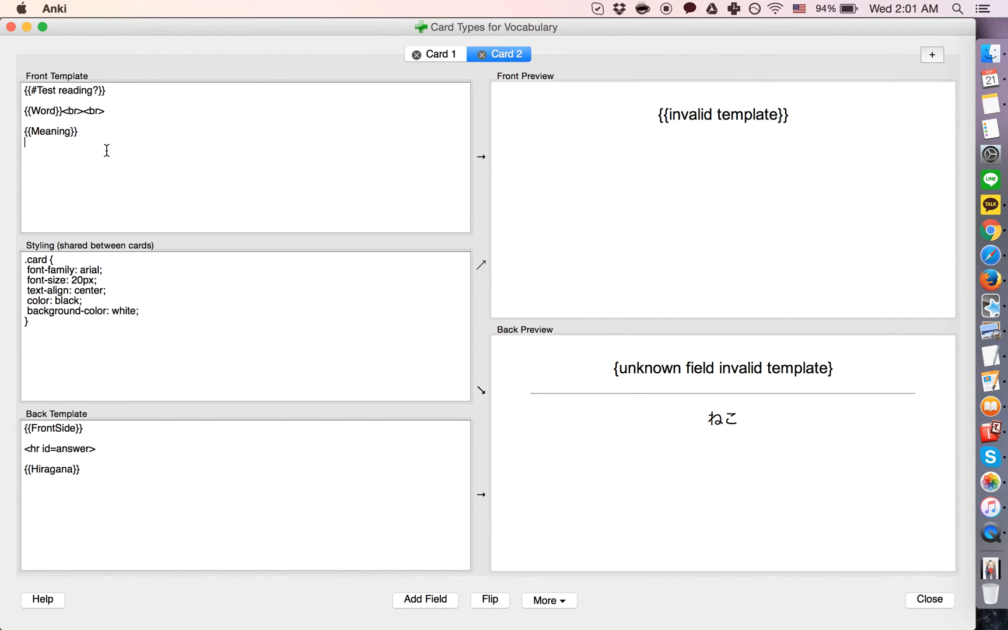
{"action": "type", "text": "{{/Test spe"}
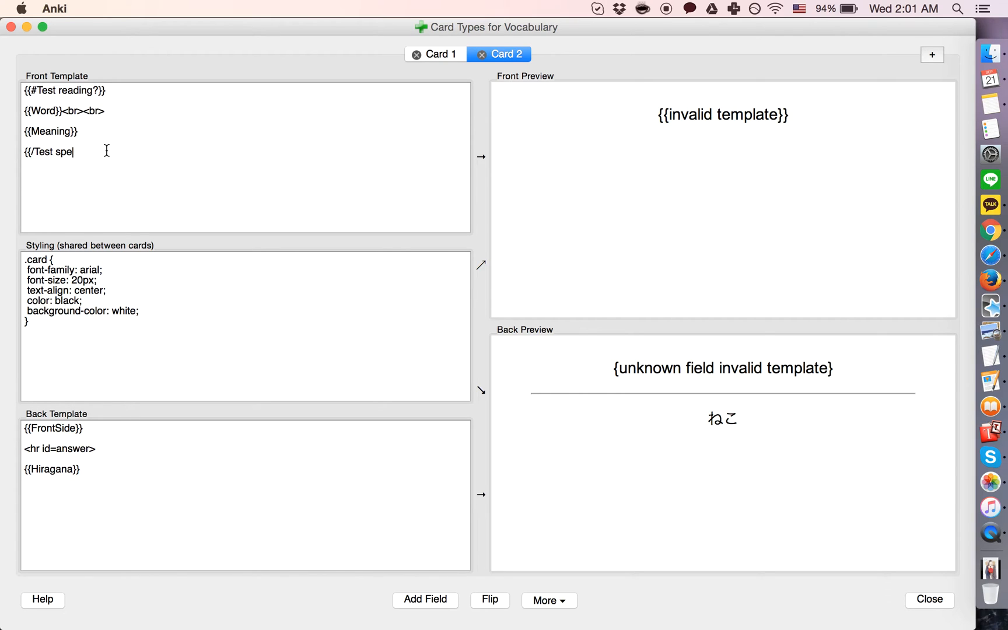
{"action": "type", "text": "reading?}}"}
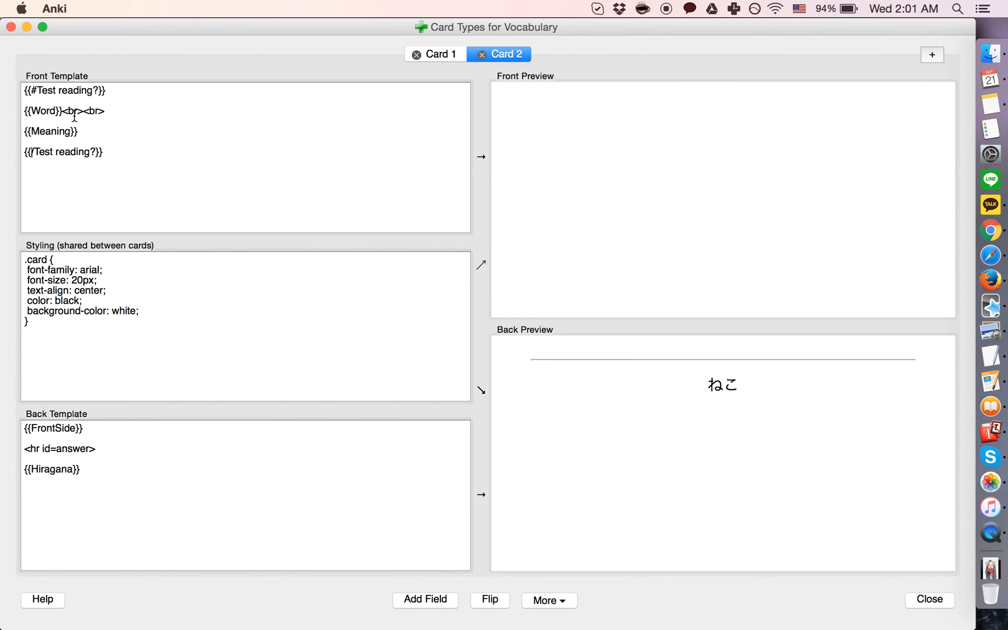
{"action": "mouse_move", "coordinate": [53, 104]}
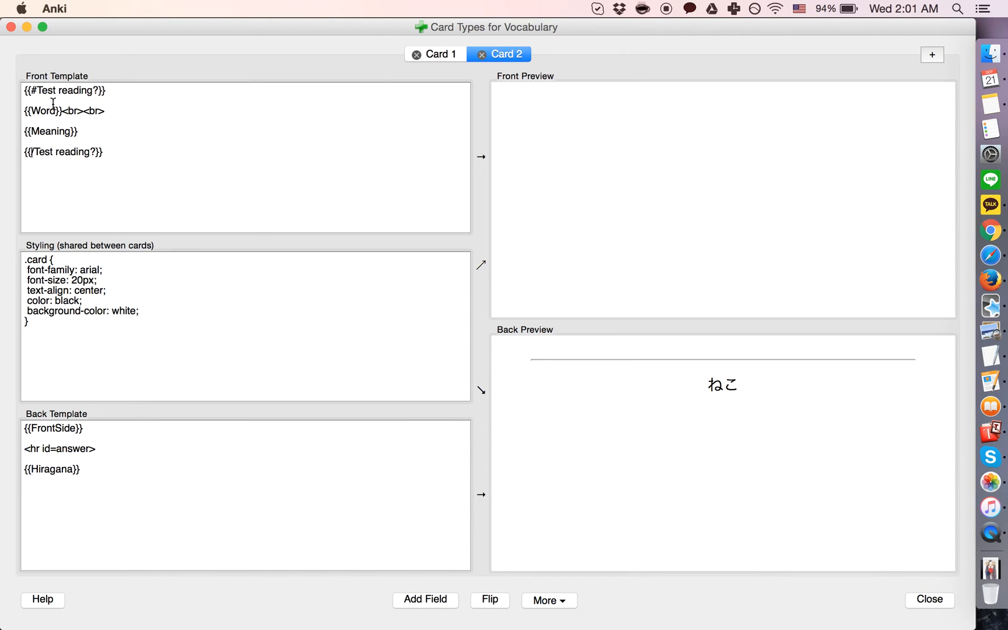
{"action": "mouse_move", "coordinate": [143, 144]}
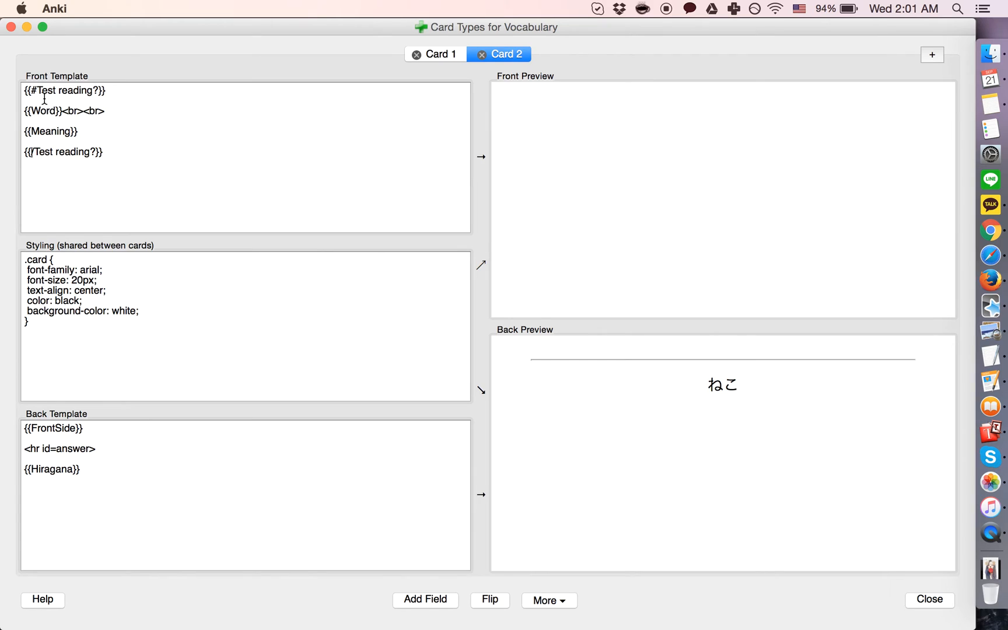
{"action": "double_click", "coordinate": [63, 90]}
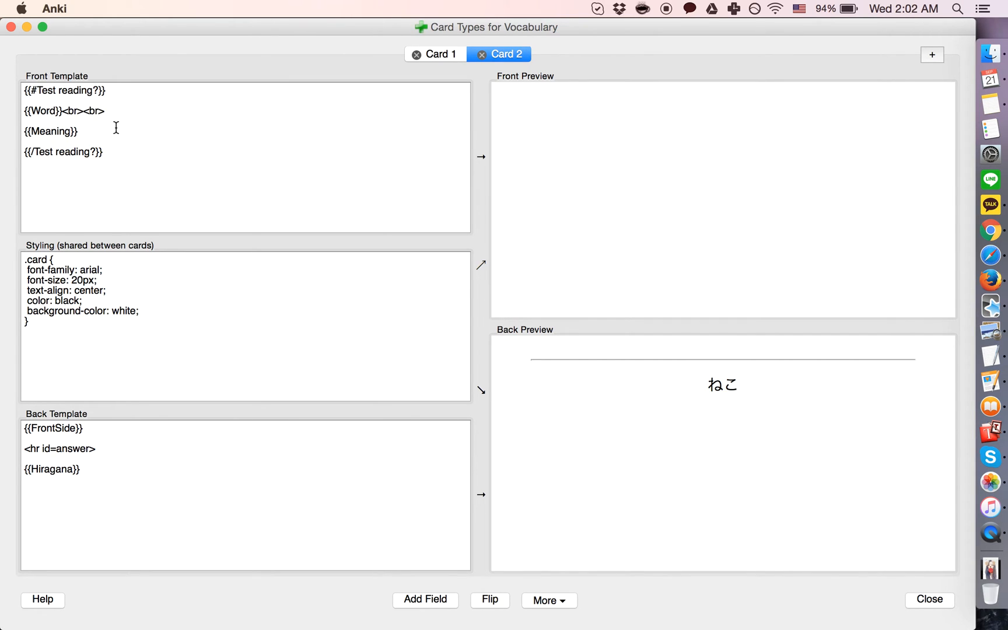
{"action": "mouse_move", "coordinate": [754, 177]}
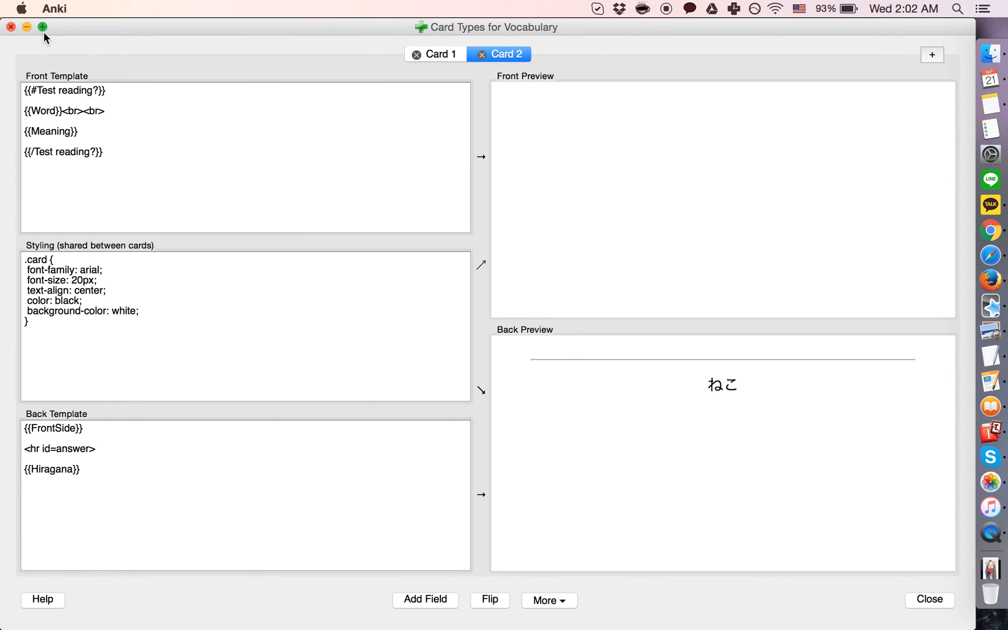
{"action": "left_click", "coordinate": [928, 600]}
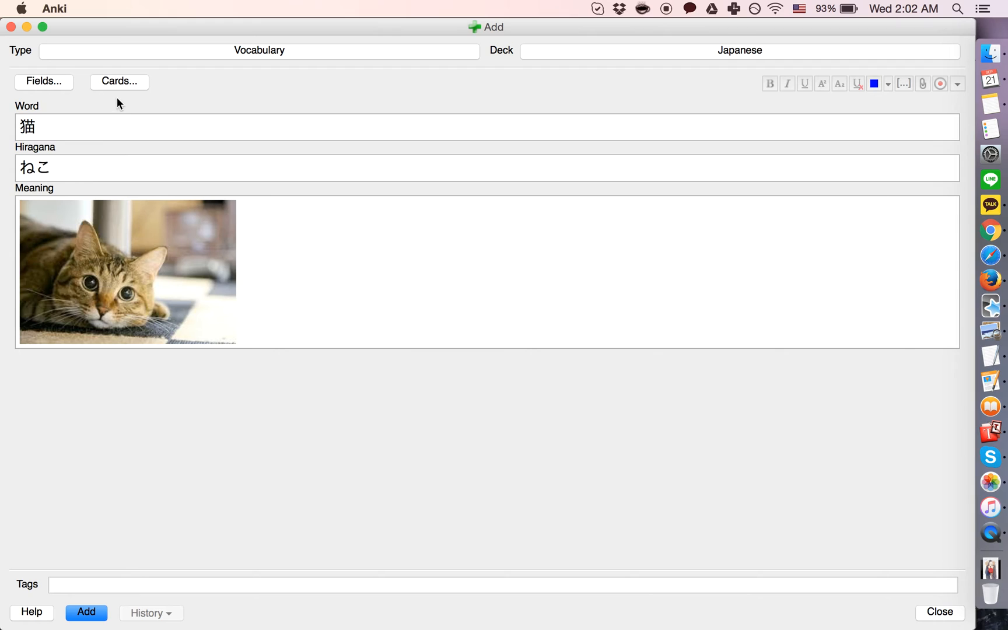
Fill Test reading? with x, add the 猫 note, and close the form
{"action": "left_click", "coordinate": [44, 81]}
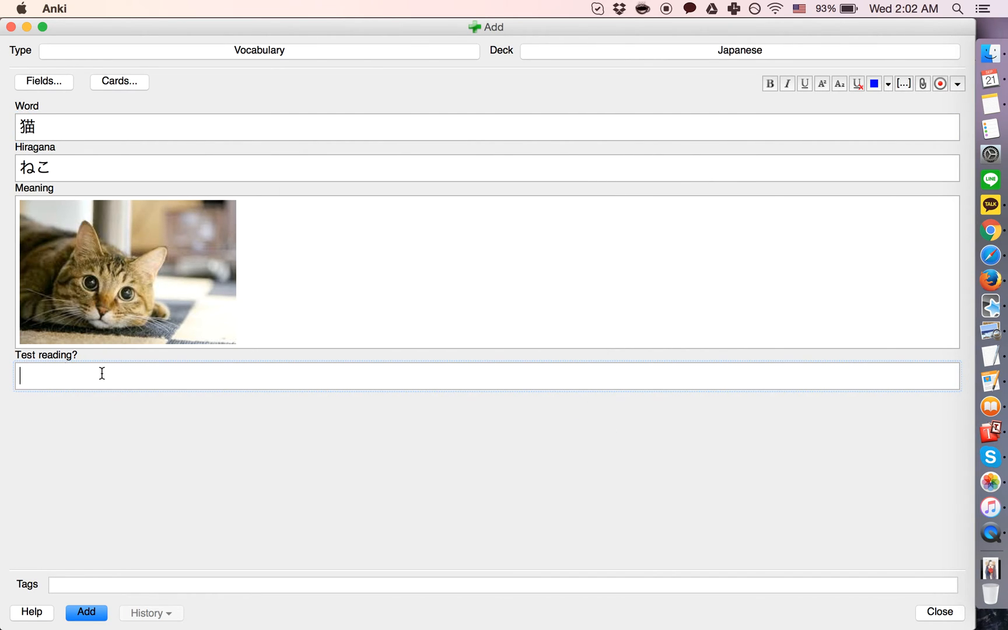
{"action": "type", "text": "asdklf"}
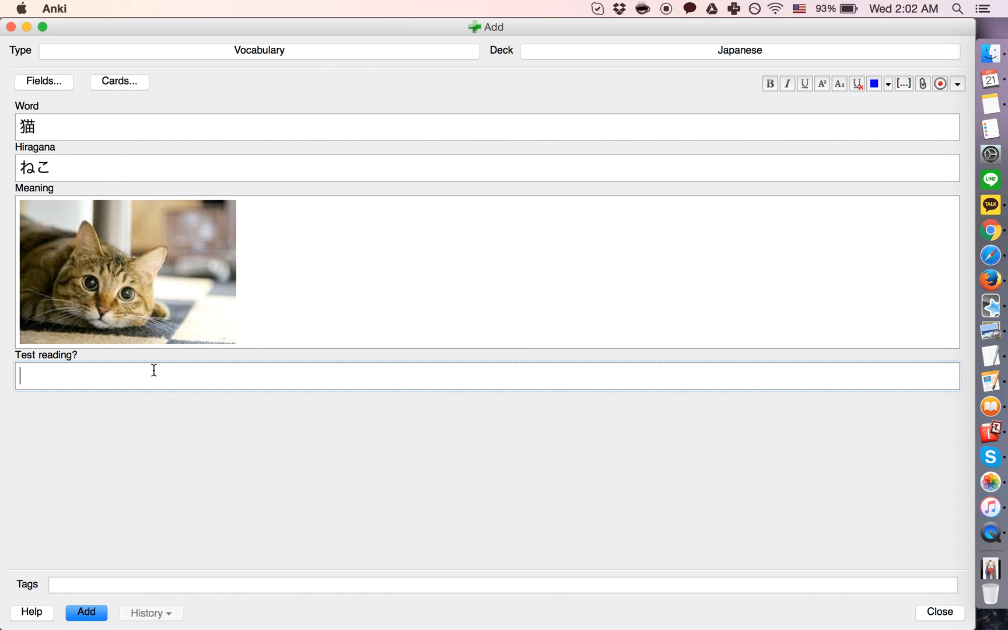
{"action": "type", "text": "x"}
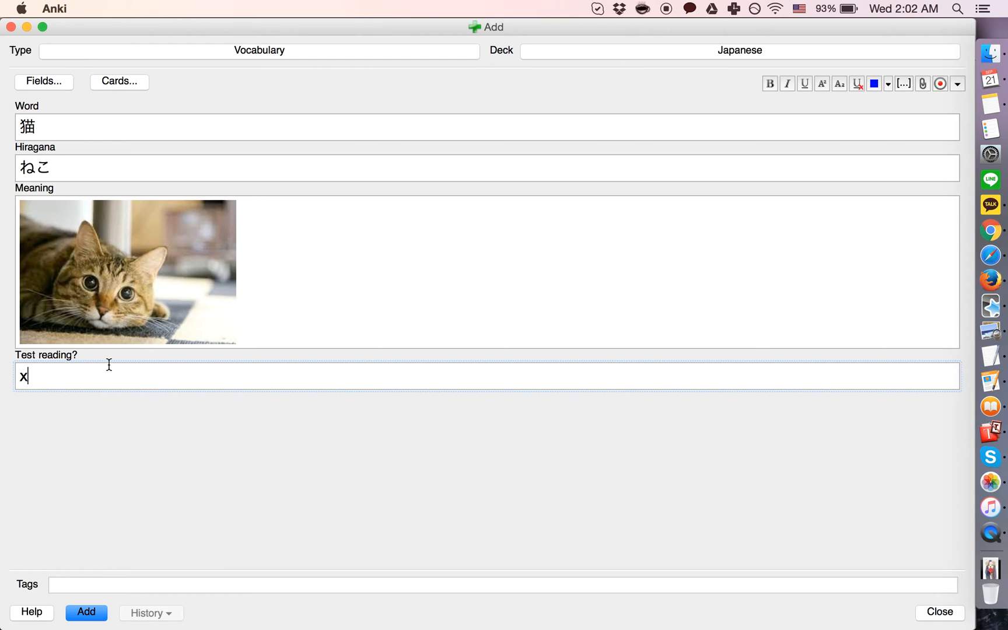
{"action": "mouse_move", "coordinate": [101, 113]}
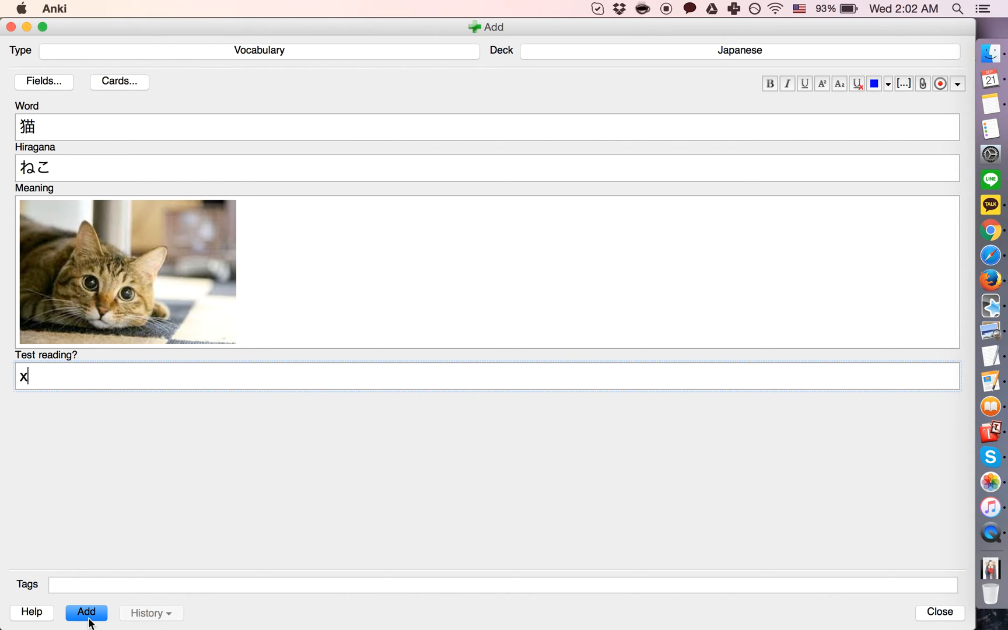
{"action": "left_click", "coordinate": [86, 612]}
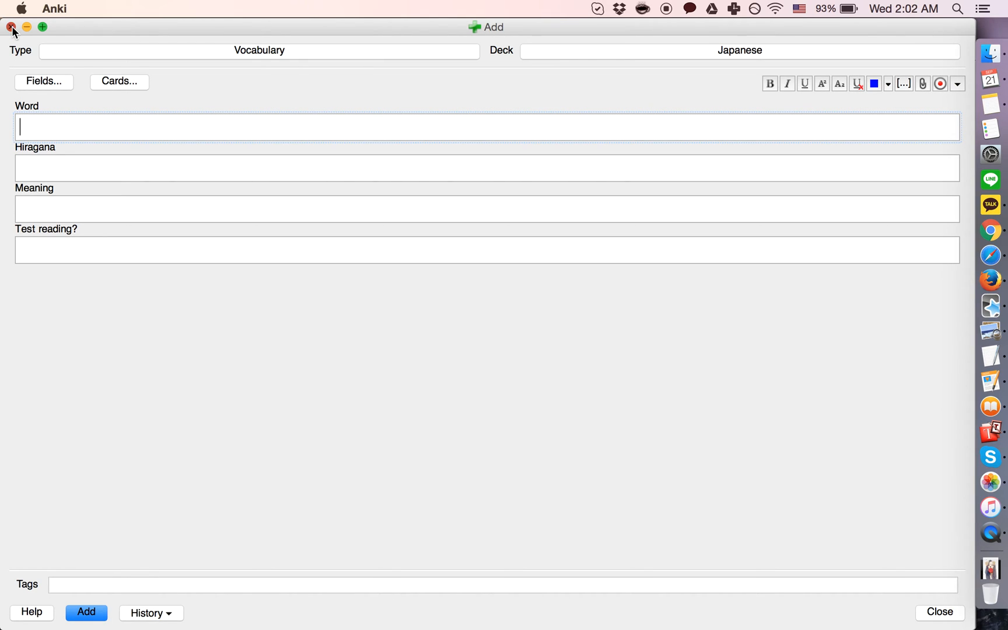
{"action": "left_click", "coordinate": [11, 26]}
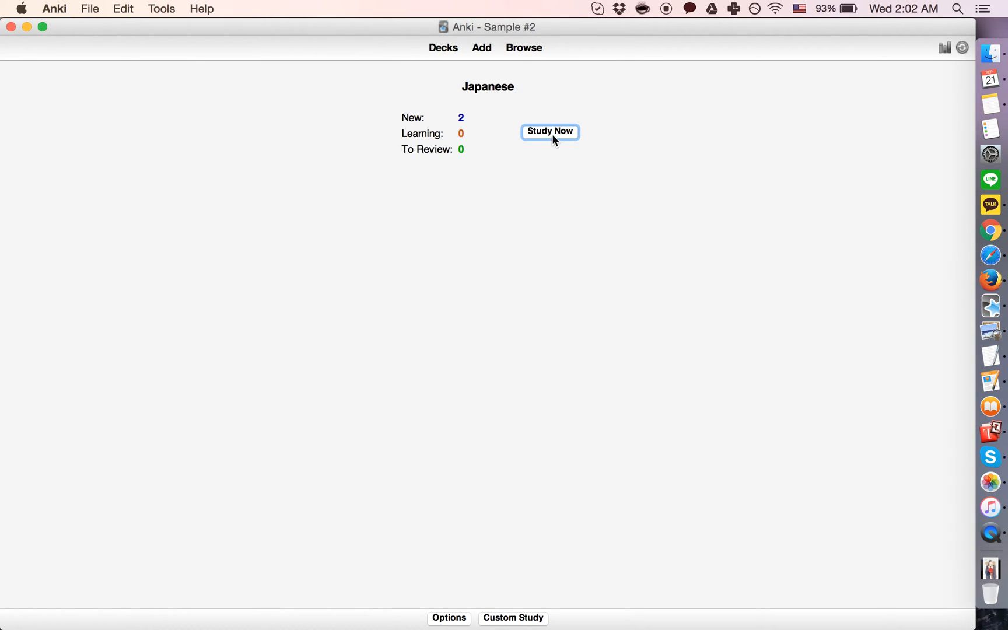
Study both 猫 cards, unburying the picture card and rating it Good
{"action": "left_click", "coordinate": [548, 132]}
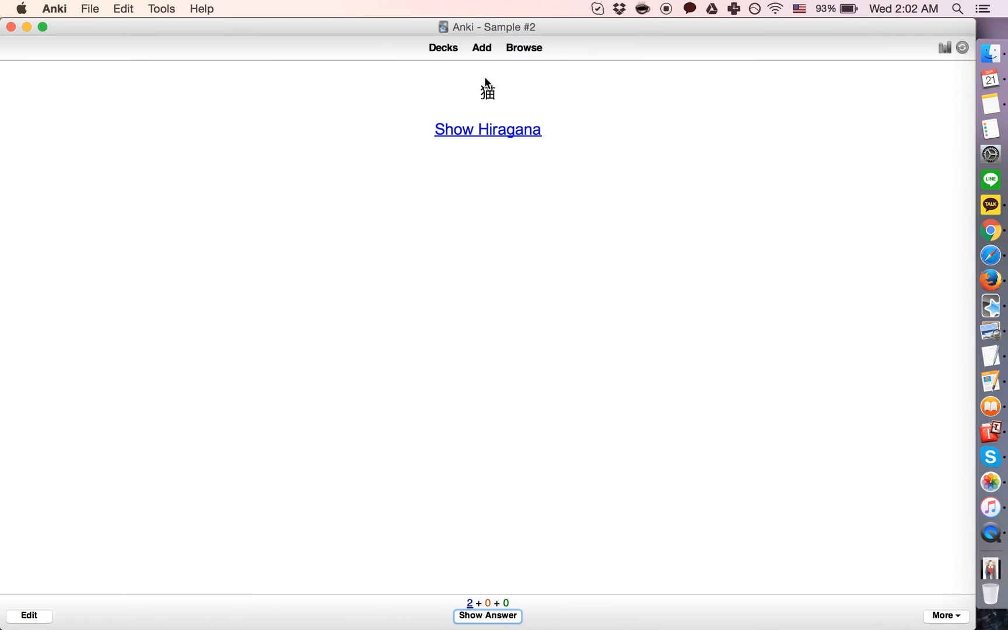
{"action": "left_click", "coordinate": [487, 129]}
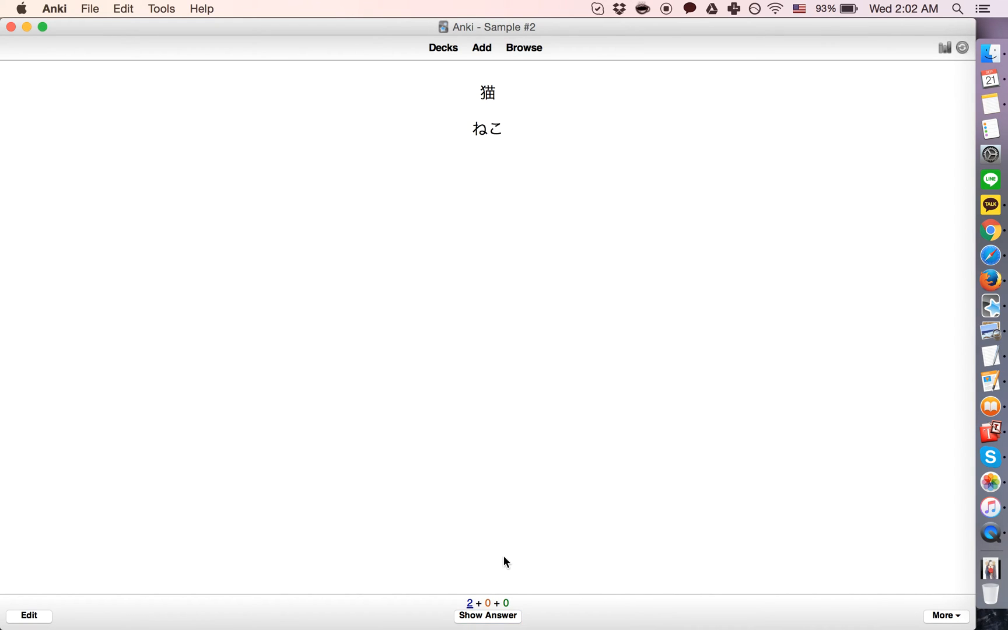
{"action": "left_click", "coordinate": [487, 616]}
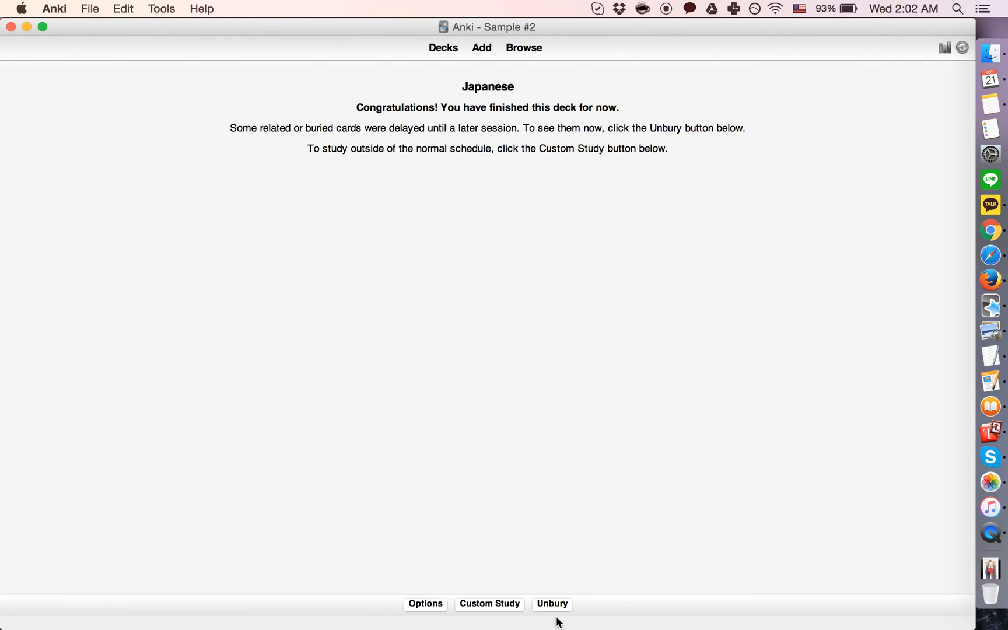
{"action": "left_click", "coordinate": [551, 603]}
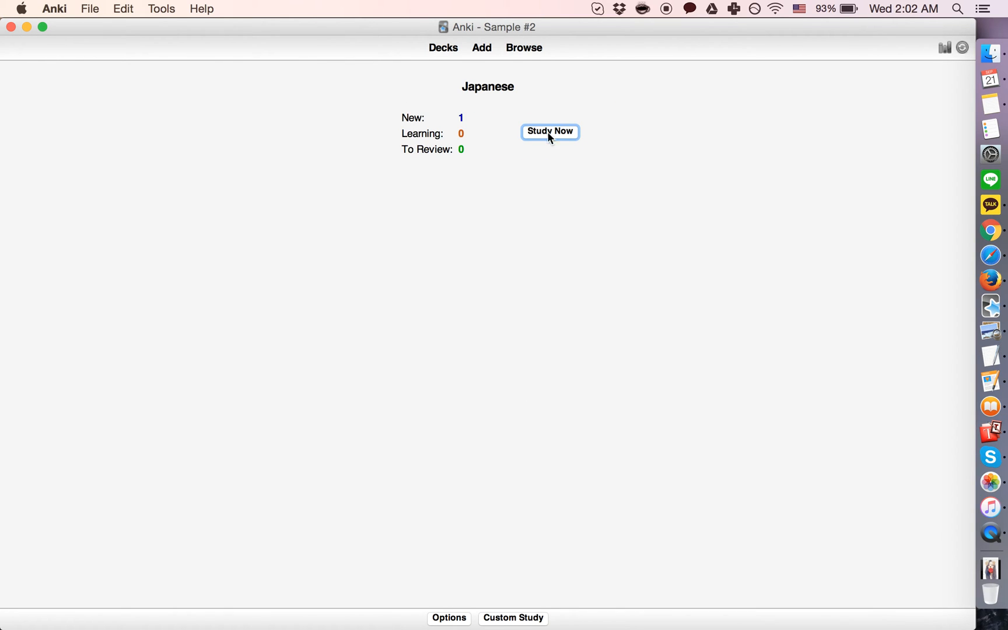
{"action": "left_click", "coordinate": [550, 131]}
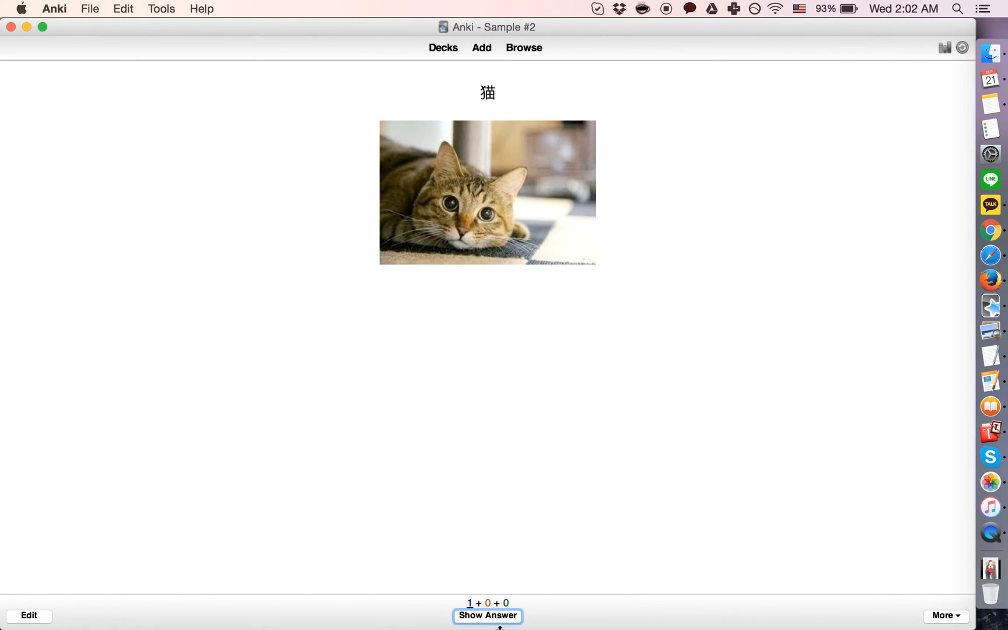
{"action": "left_click", "coordinate": [487, 616]}
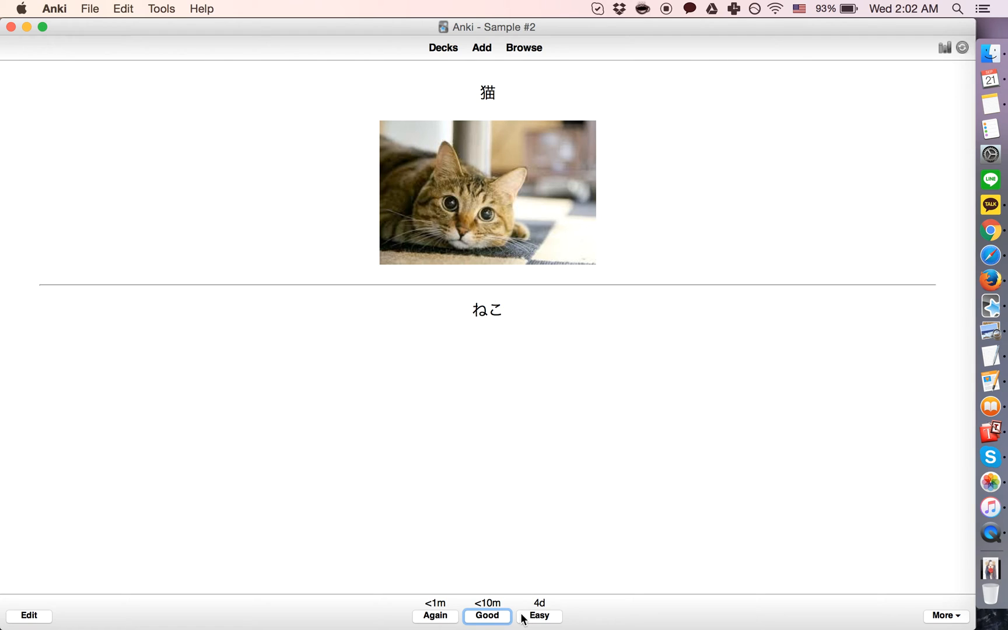
{"action": "left_click", "coordinate": [481, 48]}
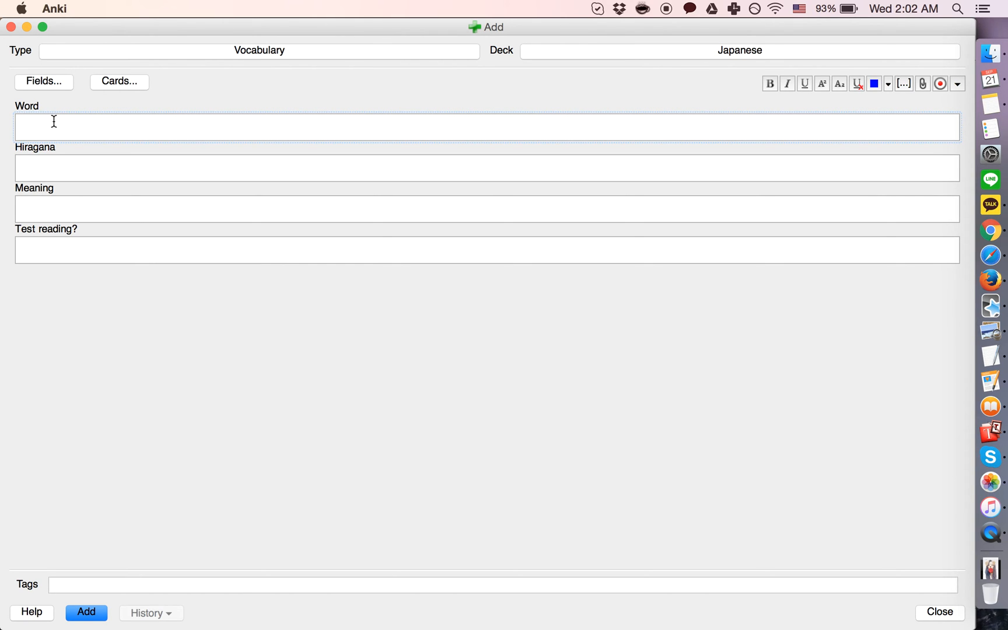
Add a 犬 note with いぬ and a dog photo, leaving Test reading? blank
{"action": "type", "text": "犬"}
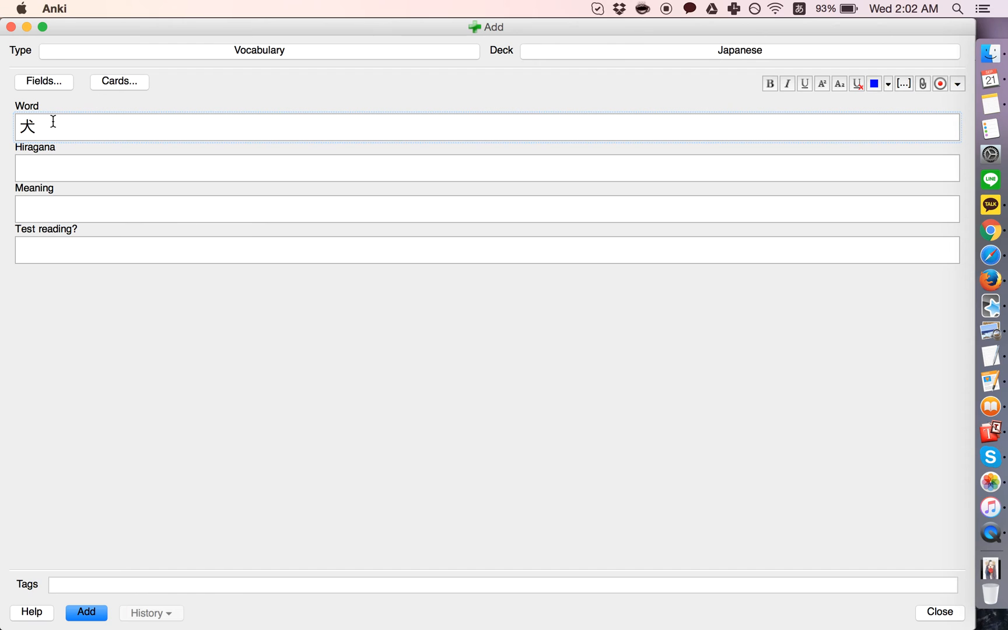
{"action": "left_click", "coordinate": [257, 168]}
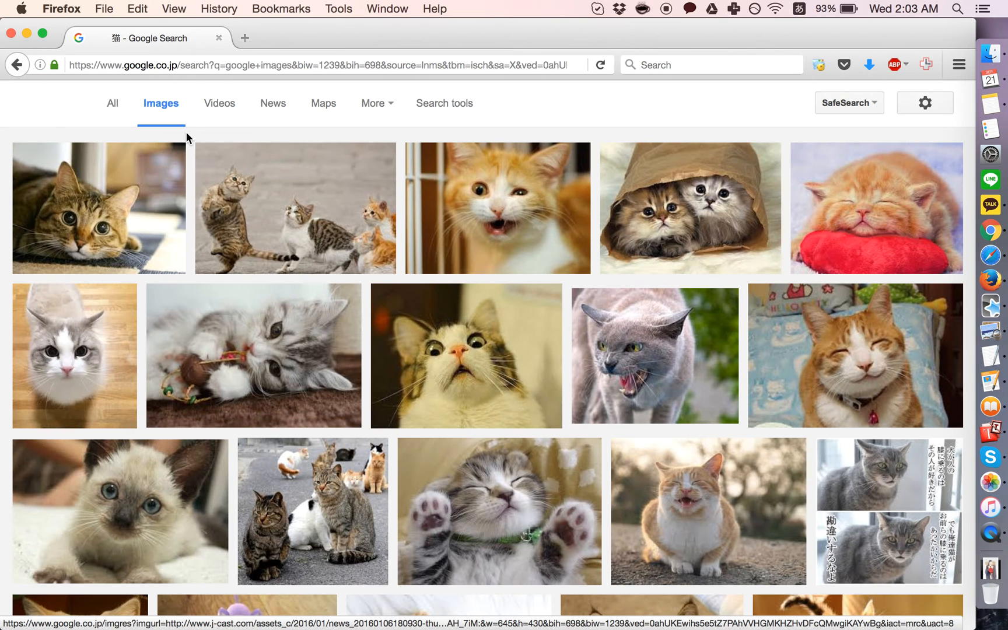
{"action": "type", "text": "犬"}
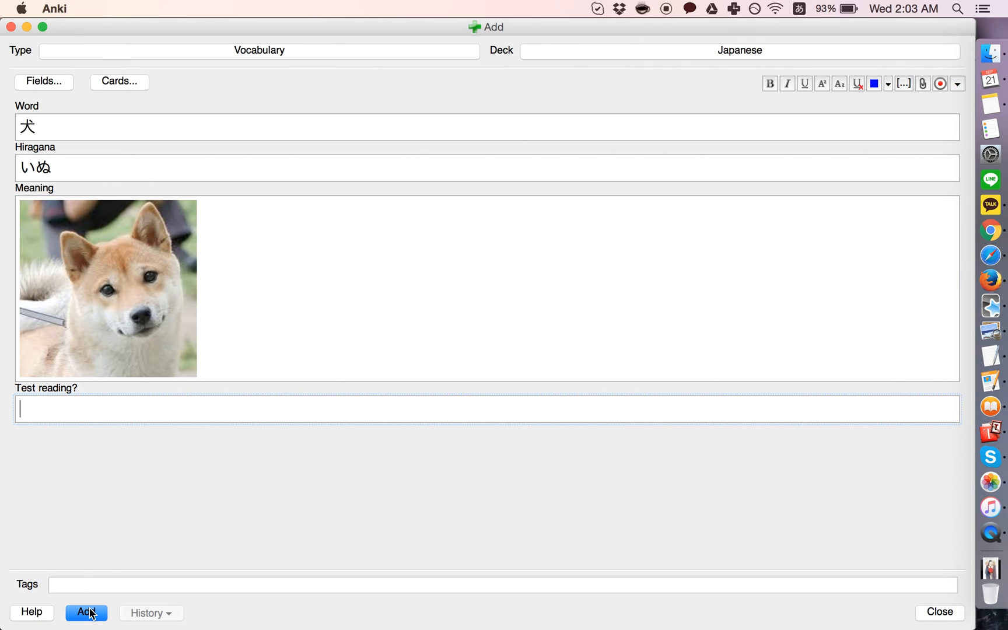
{"action": "left_click", "coordinate": [86, 612]}
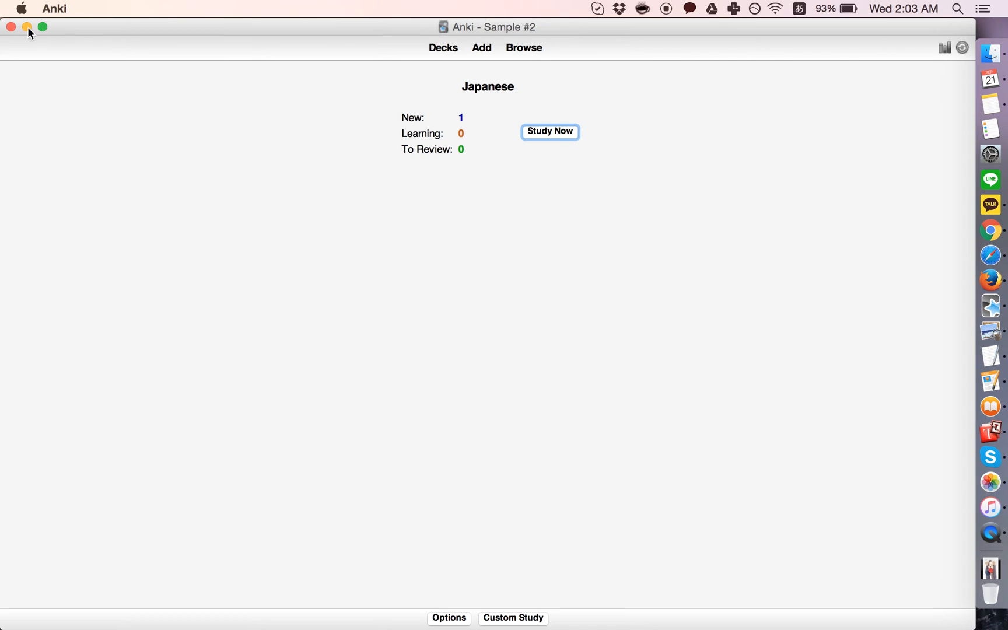
Study the 犬 card, revealing its hiragana and answer, rate it Easy, then open the browser
{"action": "left_click", "coordinate": [550, 131]}
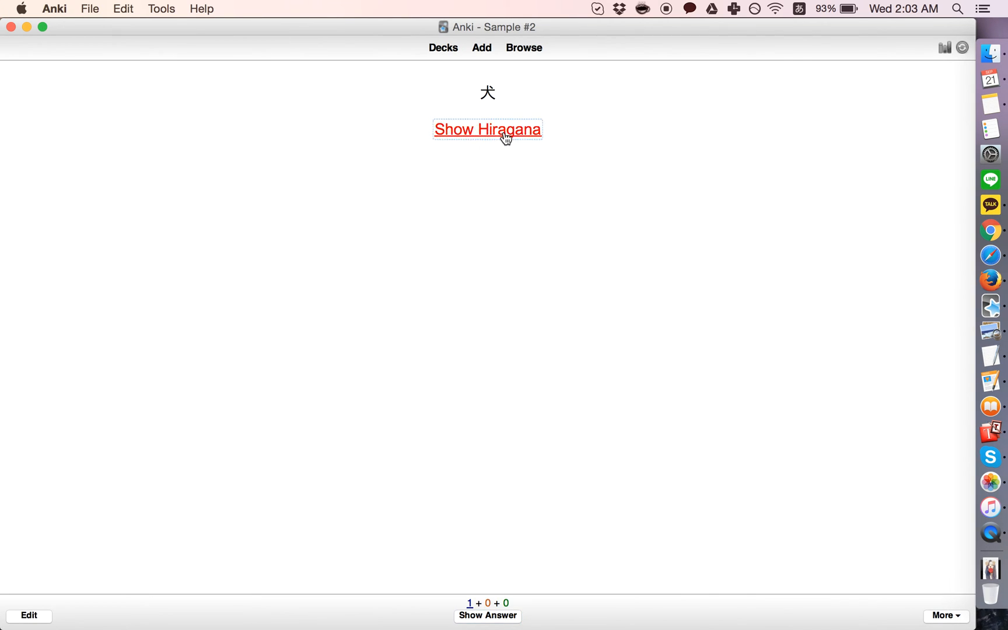
{"action": "left_click", "coordinate": [487, 129]}
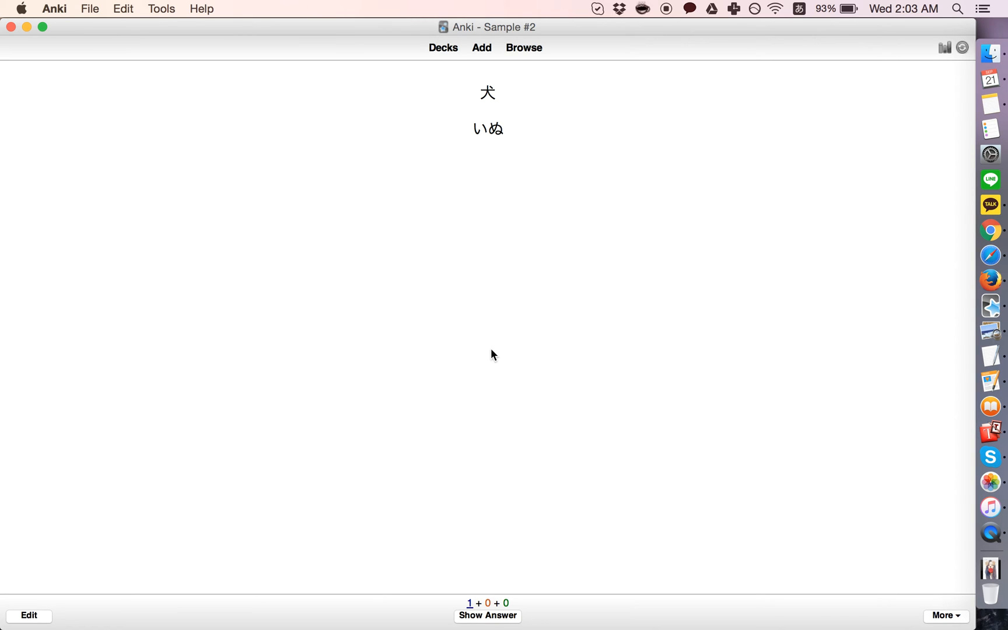
{"action": "mouse_move", "coordinate": [424, 502]}
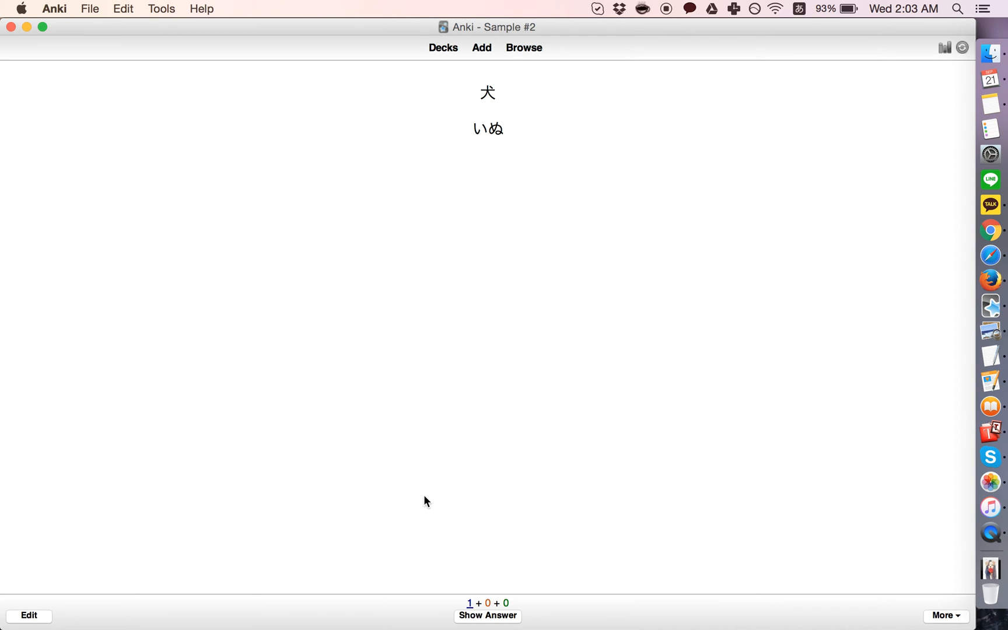
{"action": "mouse_move", "coordinate": [487, 616]}
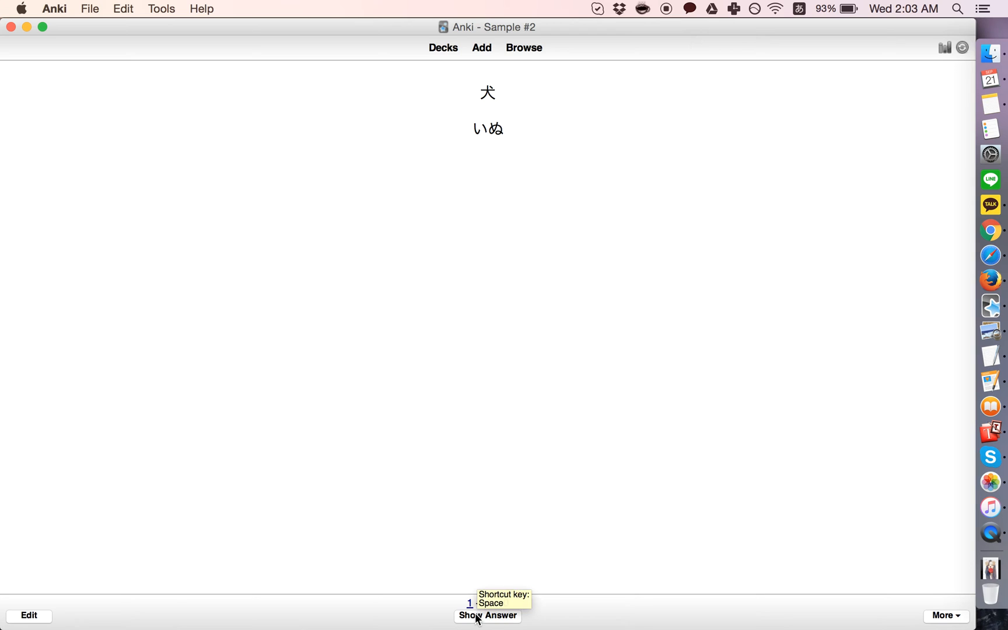
{"action": "left_click", "coordinate": [487, 615]}
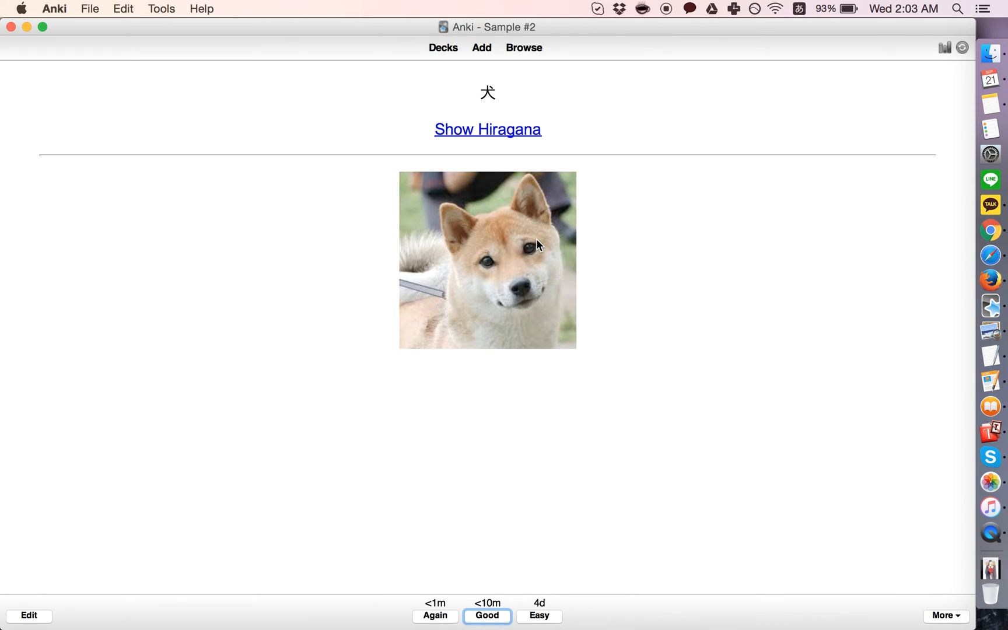
{"action": "left_click", "coordinate": [539, 615]}
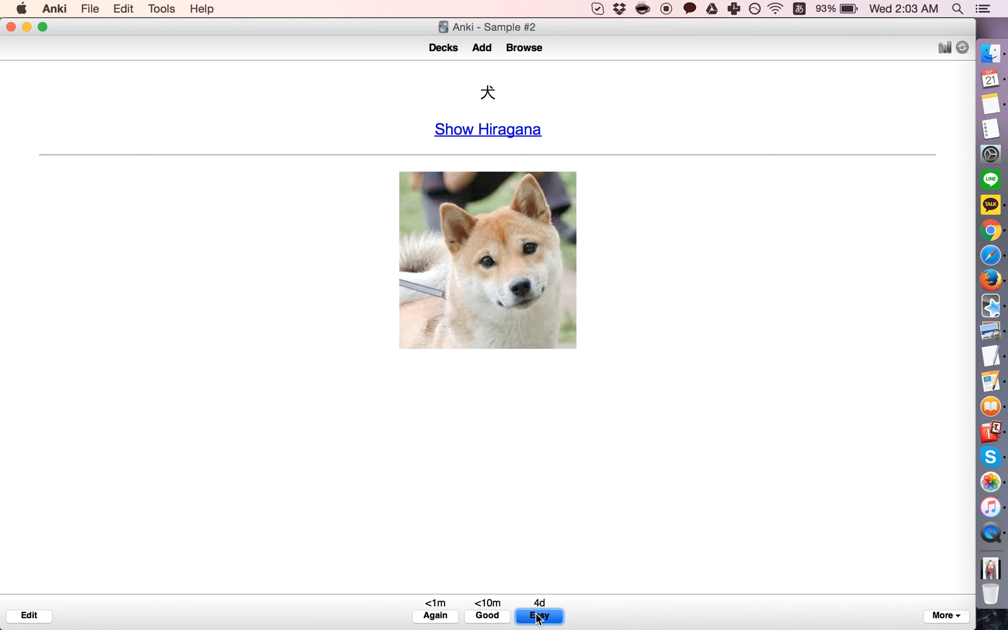
{"action": "left_click", "coordinate": [539, 616]}
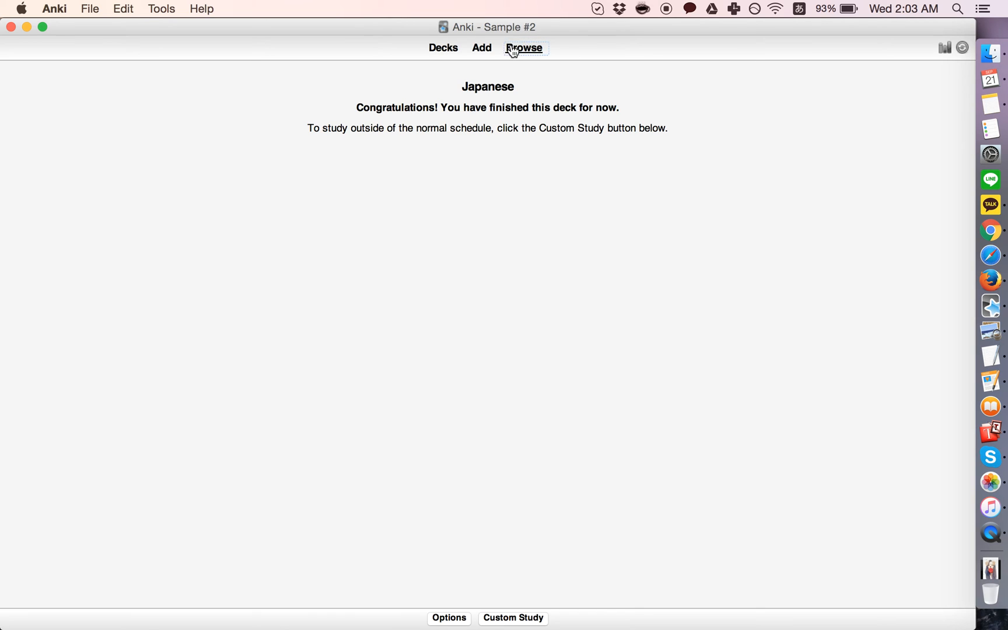
{"action": "left_click", "coordinate": [525, 48]}
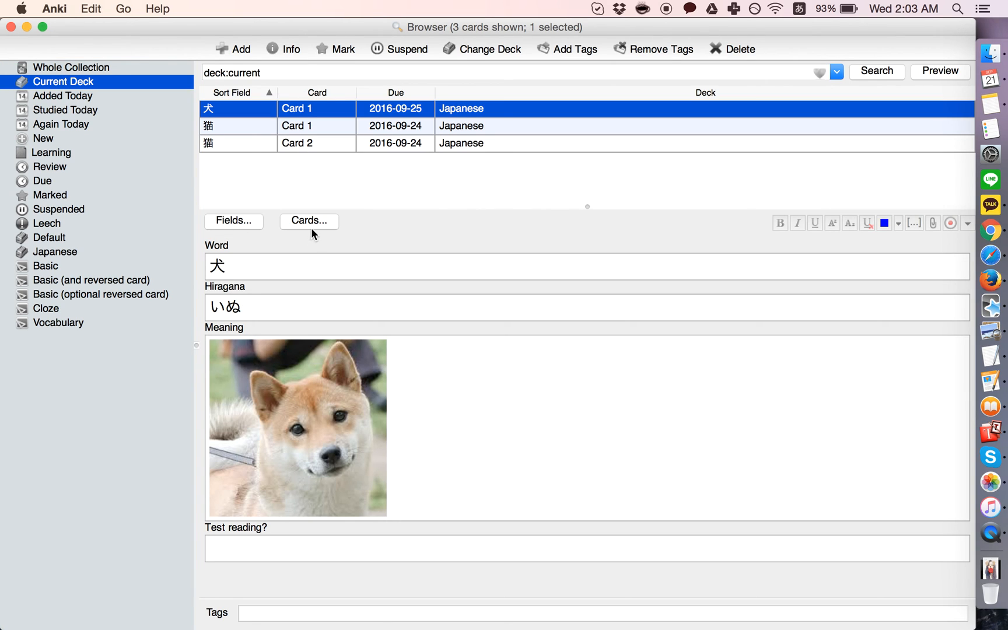
{"action": "mouse_move", "coordinate": [271, 207]}
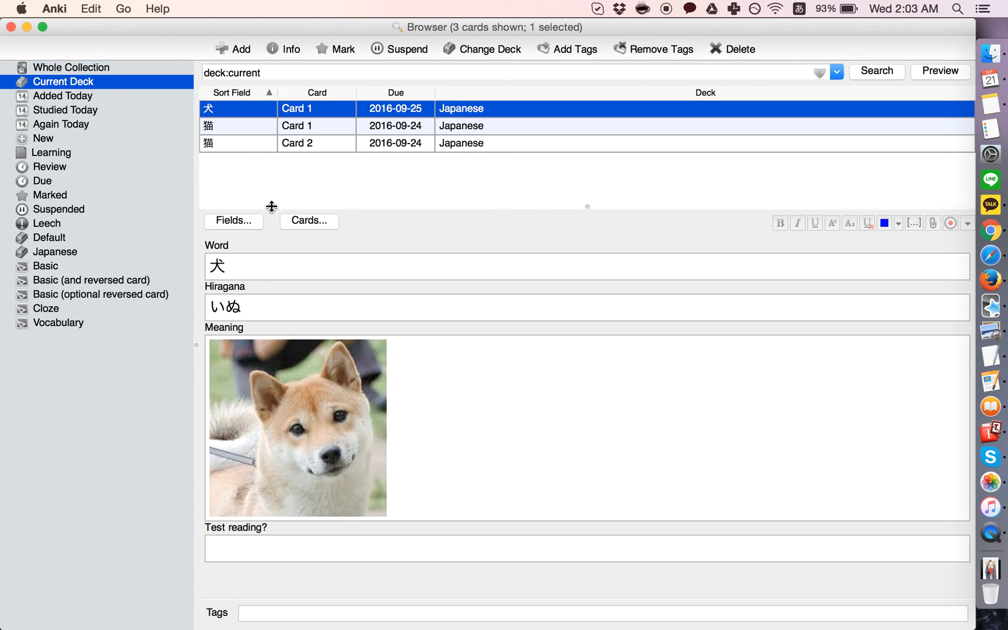
{"action": "mouse_move", "coordinate": [246, 277]}
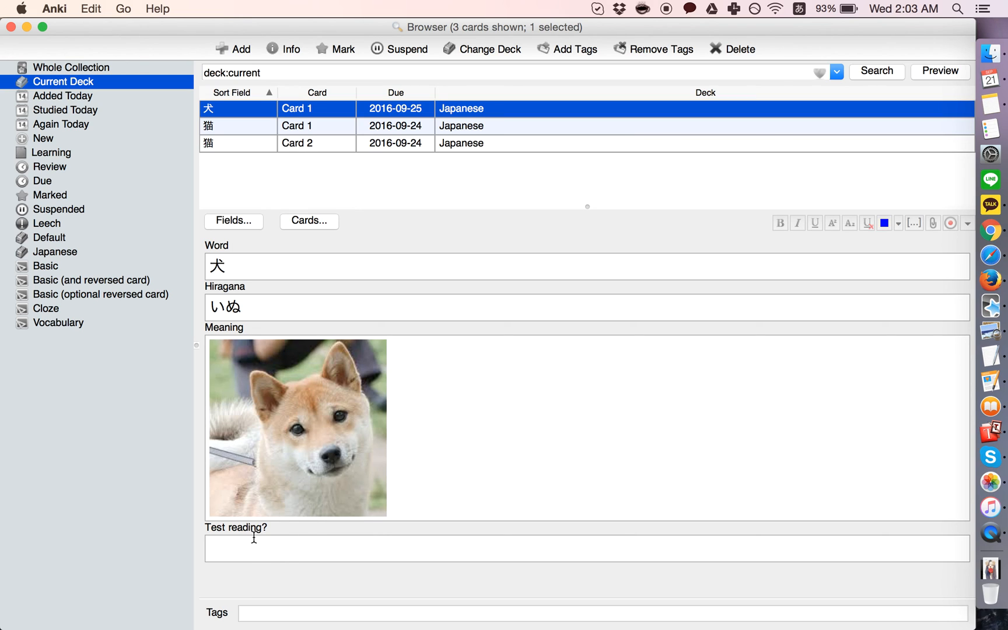
{"action": "mouse_move", "coordinate": [316, 234]}
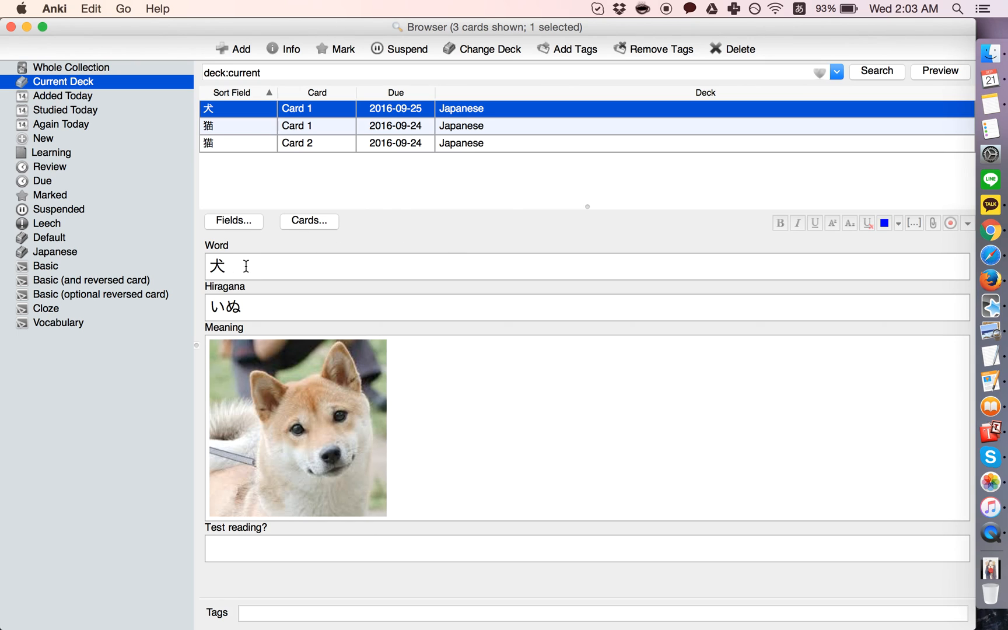
{"action": "mouse_move", "coordinate": [226, 433]}
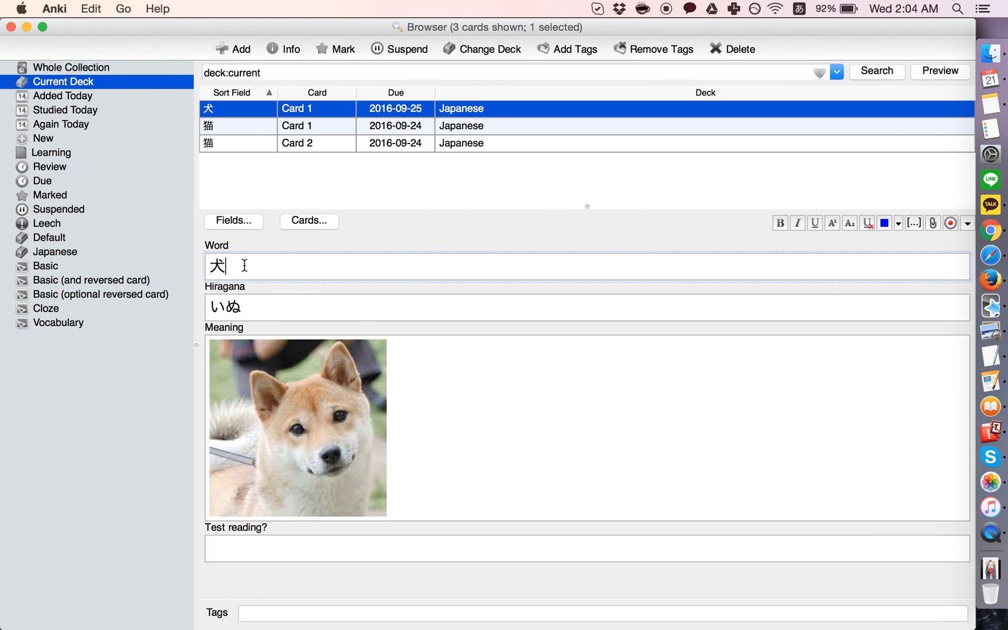
{"action": "mouse_move", "coordinate": [256, 262]}
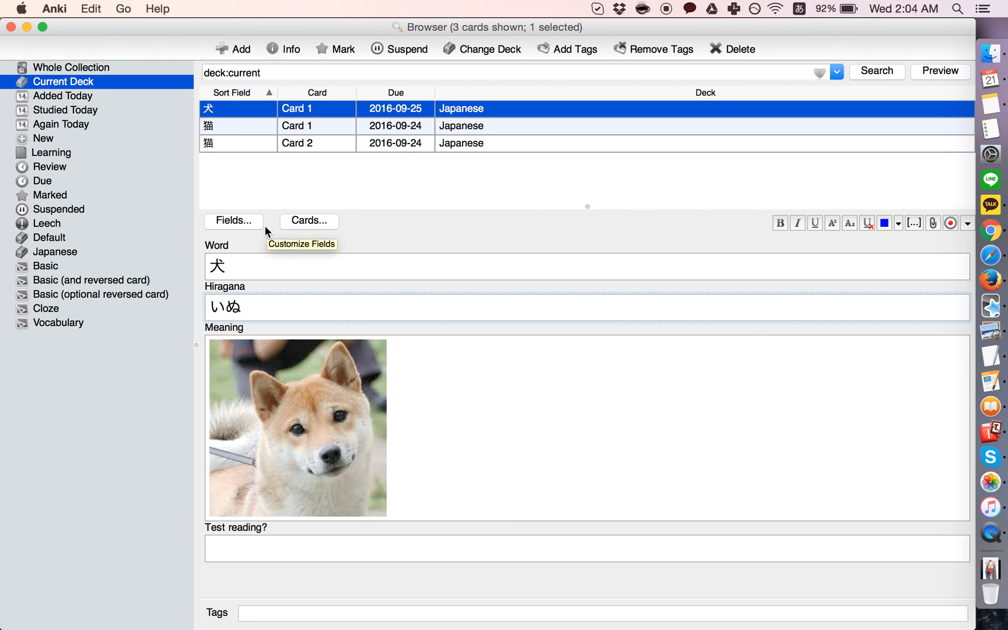
{"action": "mouse_move", "coordinate": [250, 432]}
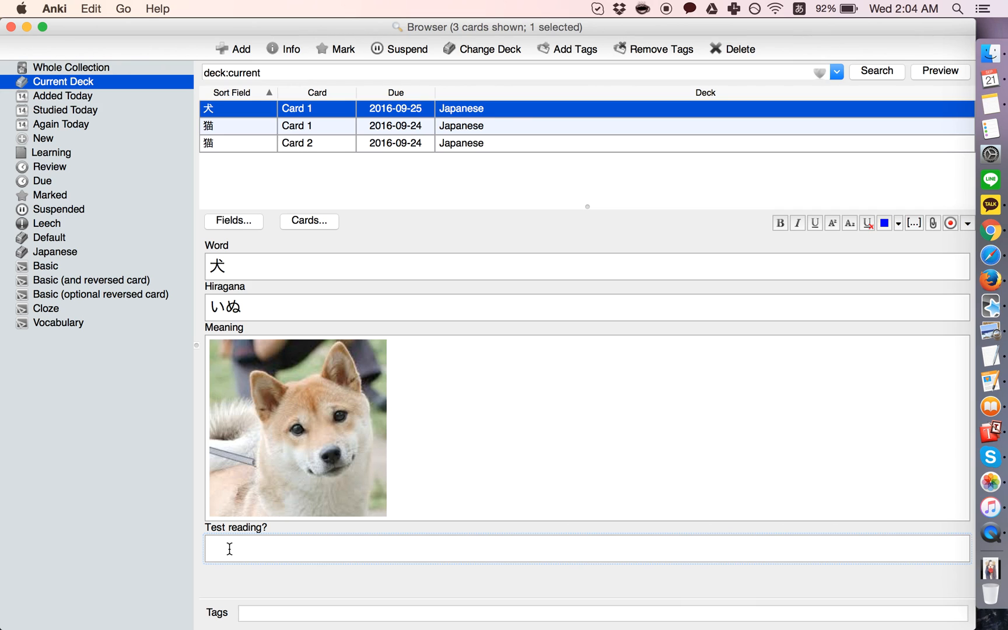
{"action": "mouse_move", "coordinate": [580, 204]}
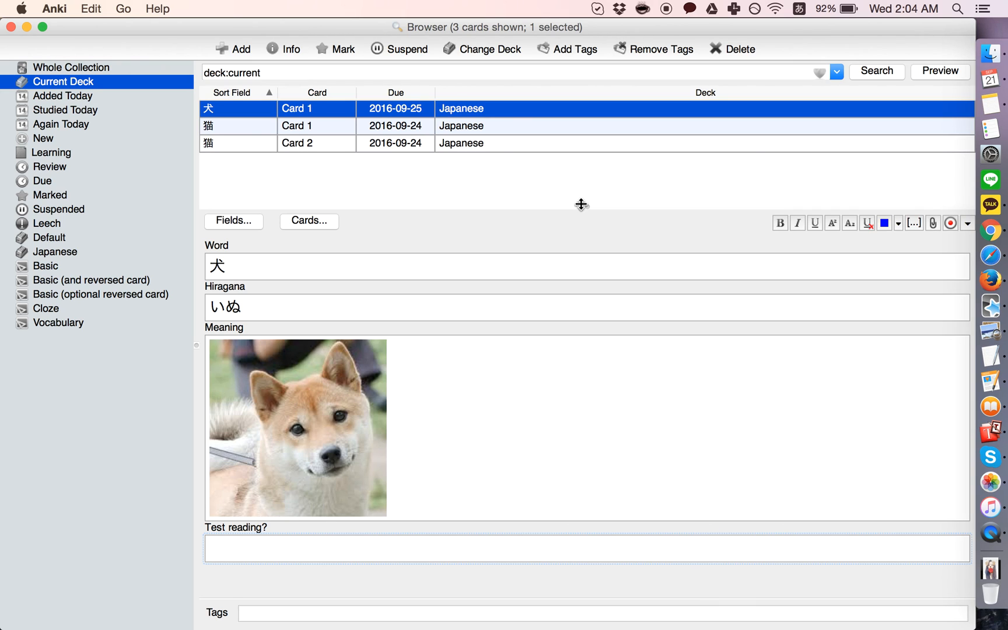